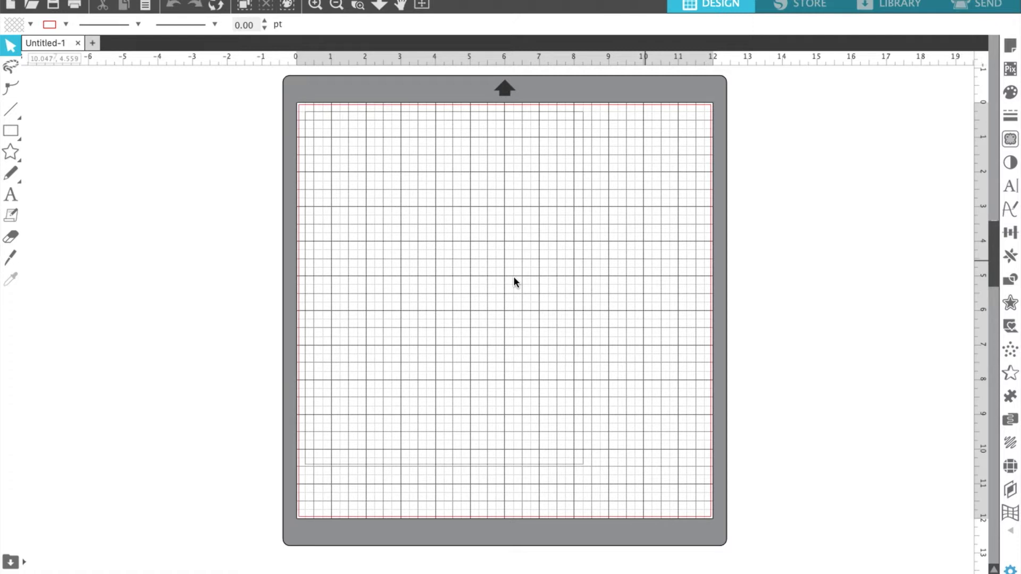
mouse_move(510, 120)
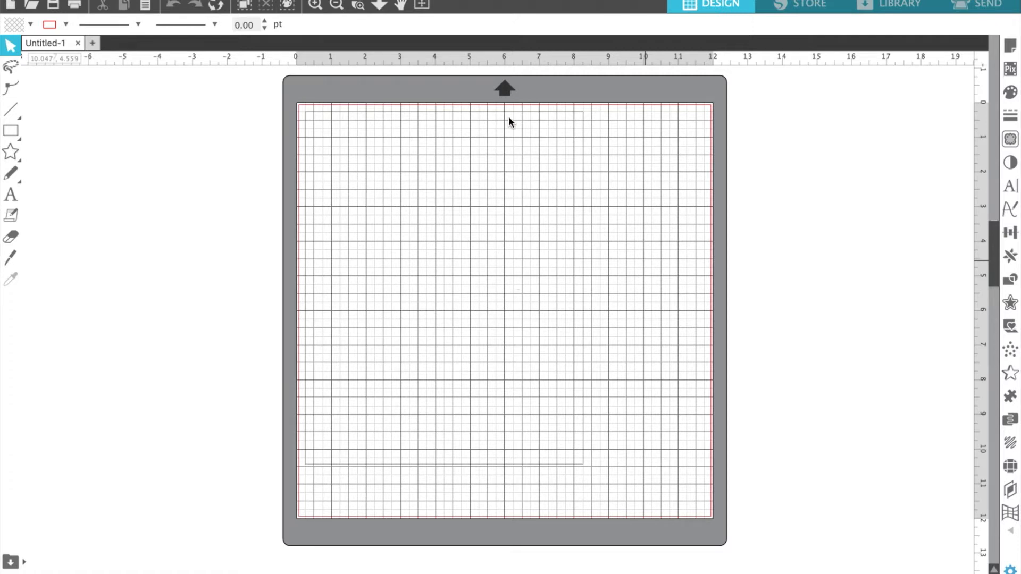
mouse_move(533, 31)
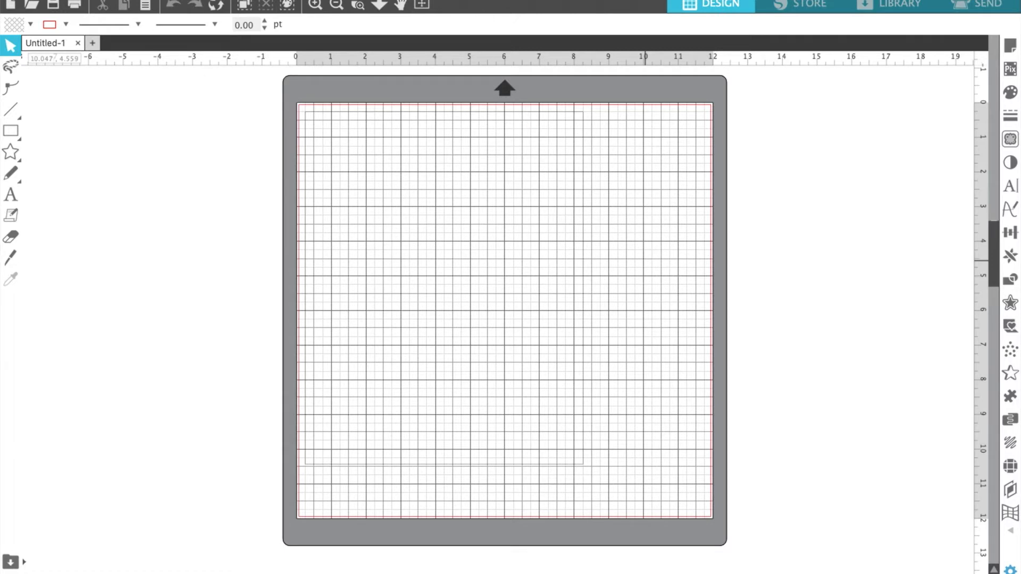
- Open the days till christmas1.png image from the file dialog into Silhouette Studio
click(36, 3)
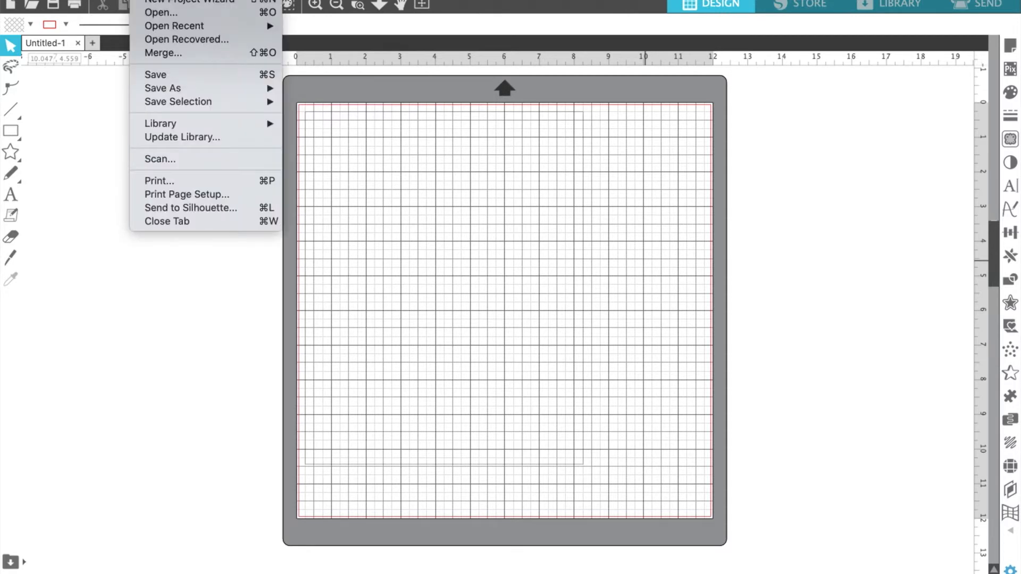
mouse_move(156, 14)
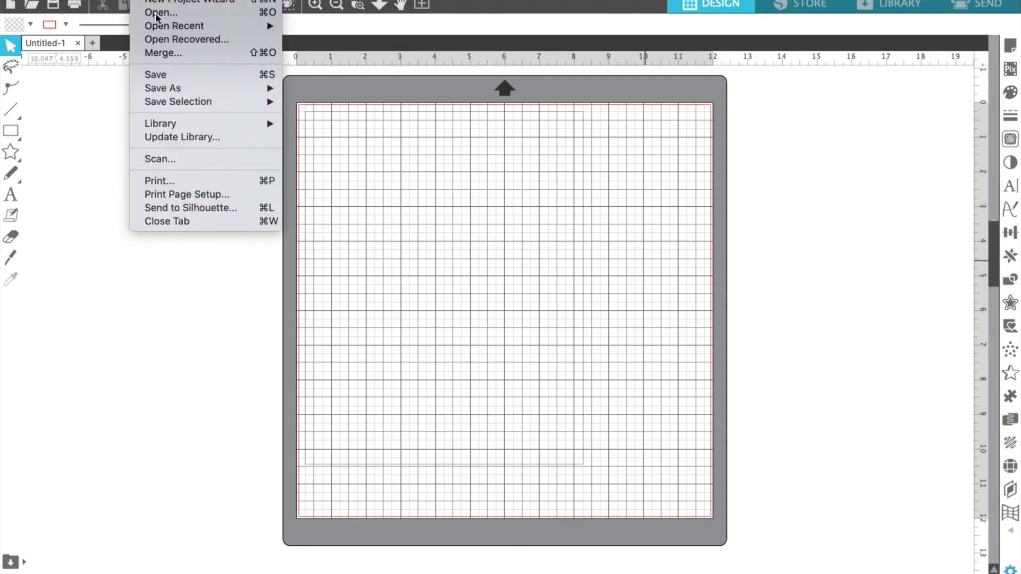
click(157, 13)
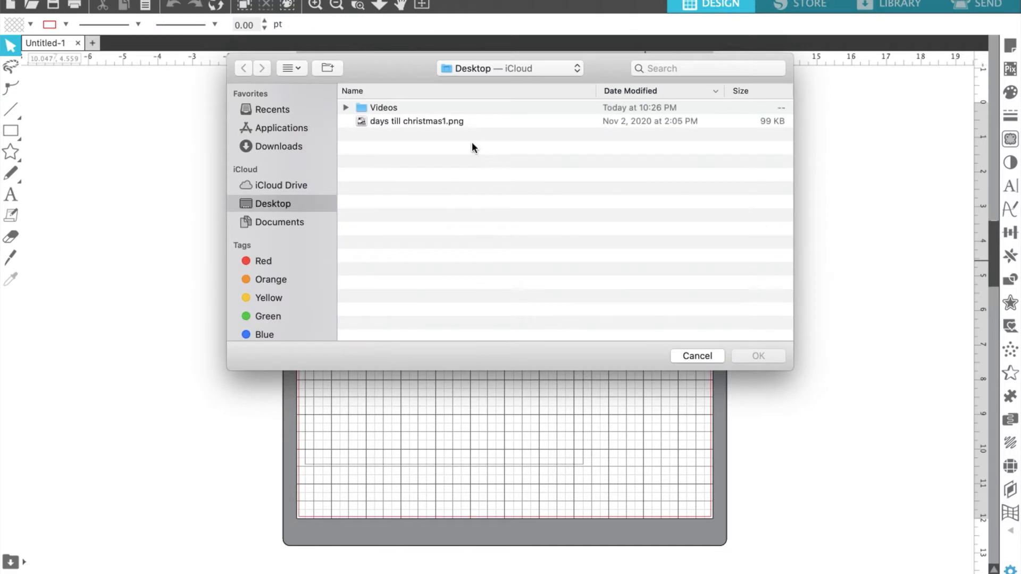
click(416, 121)
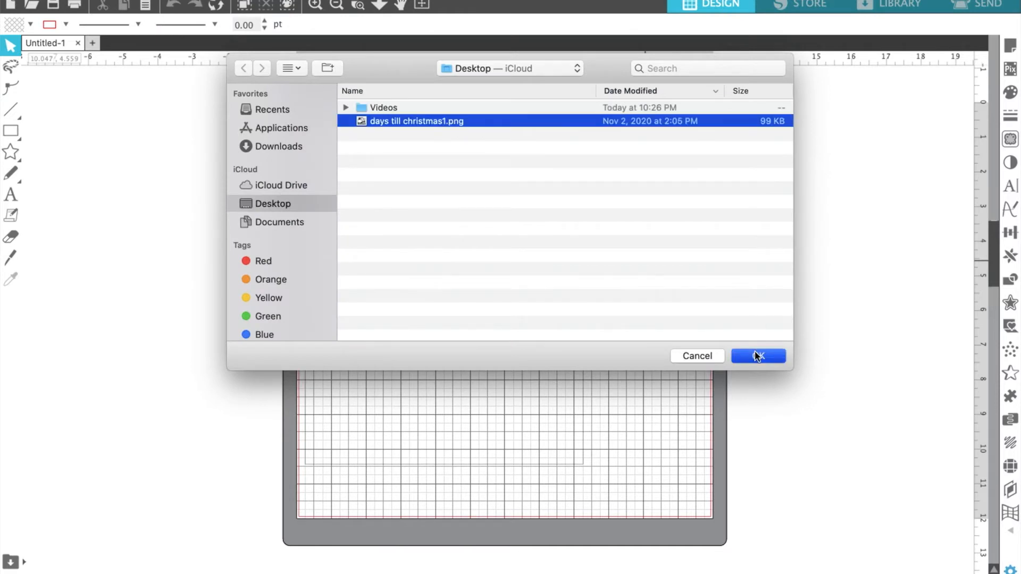
click(758, 356)
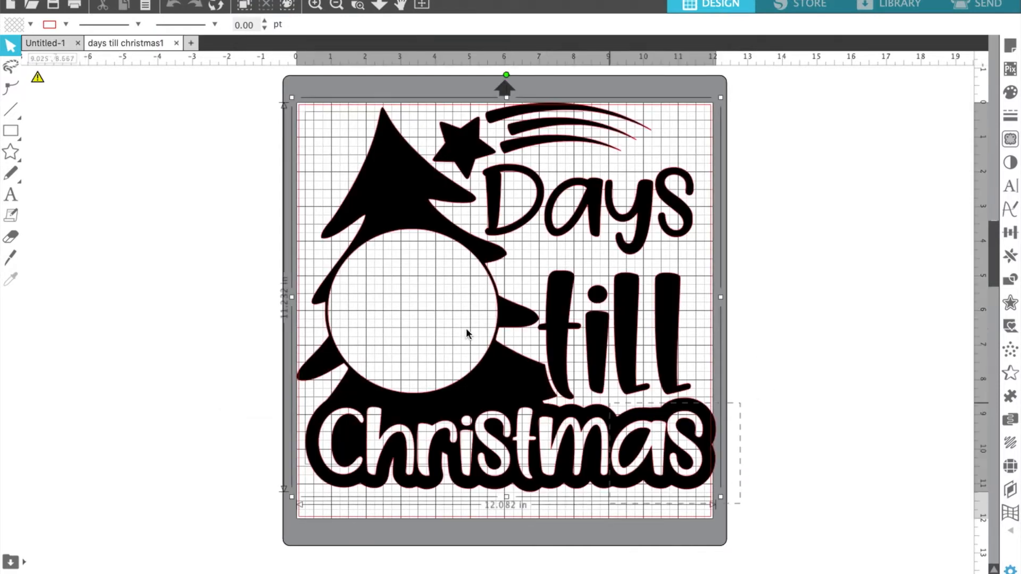
- Select the imported picture and drag a corner handle to shrink it inside the mat
click(469, 332)
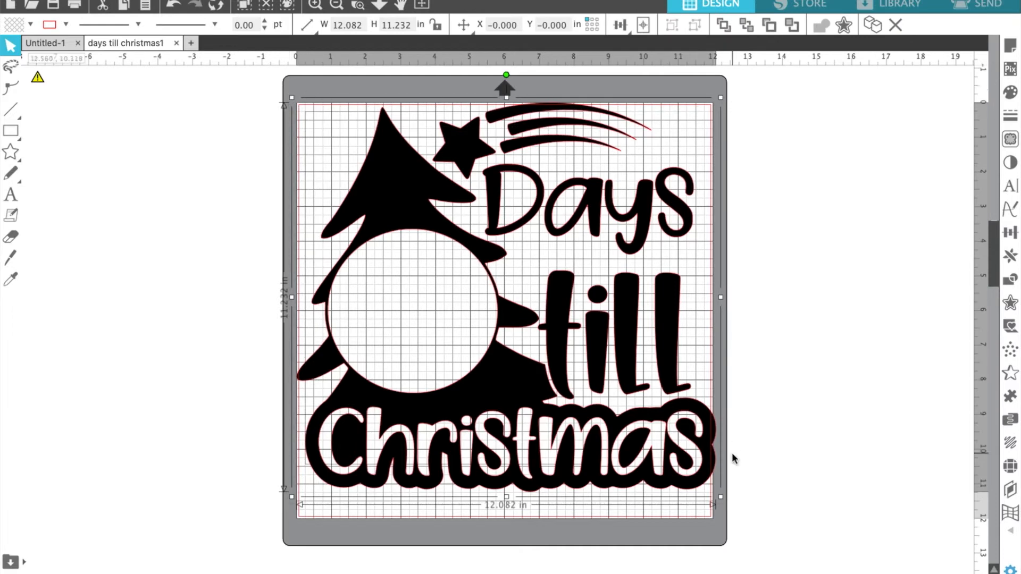
drag(719, 504, 698, 482)
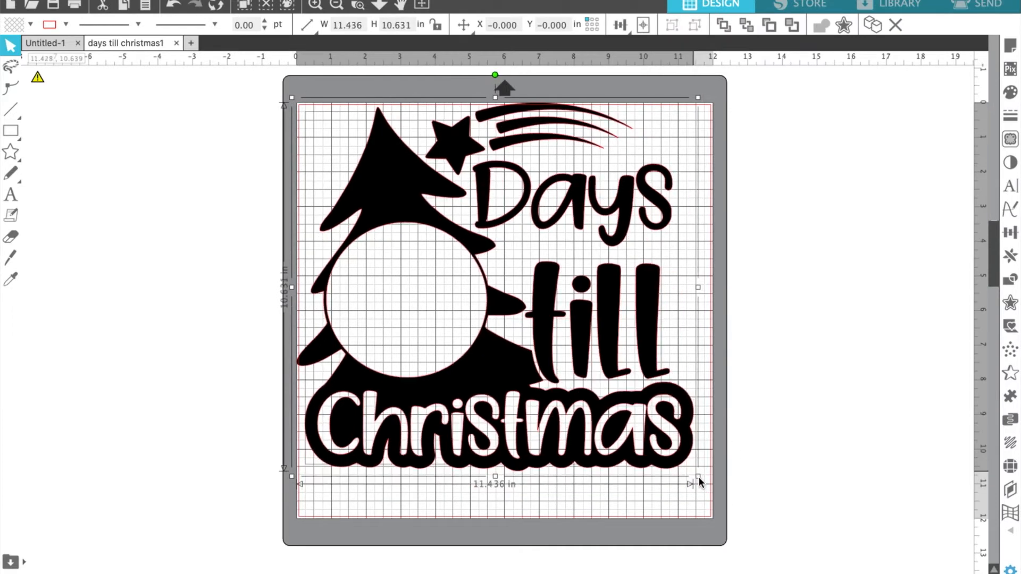
mouse_move(403, 221)
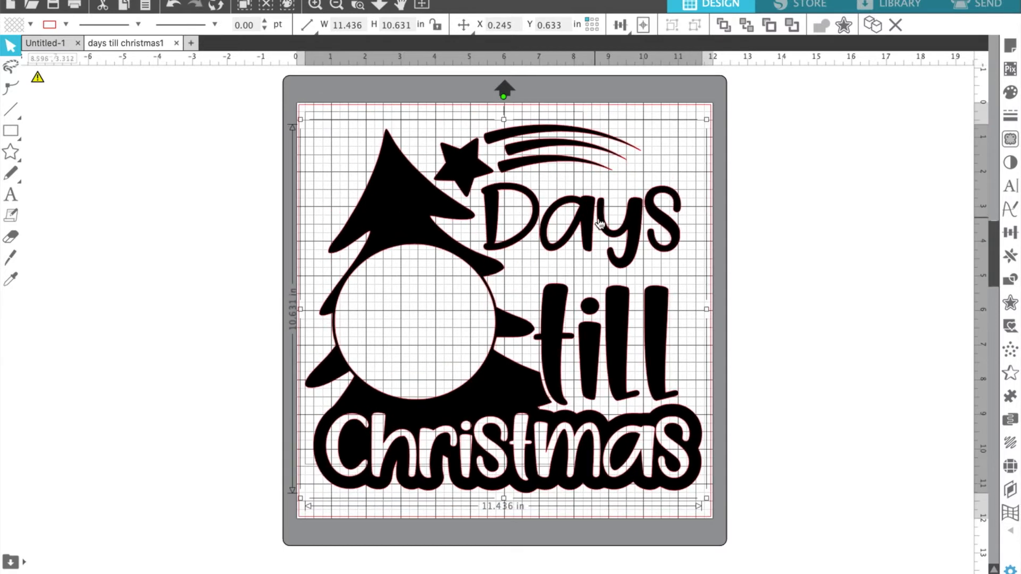
- Mark the whole design as the trace area, then Trace and Detach it from the picture
click(1011, 138)
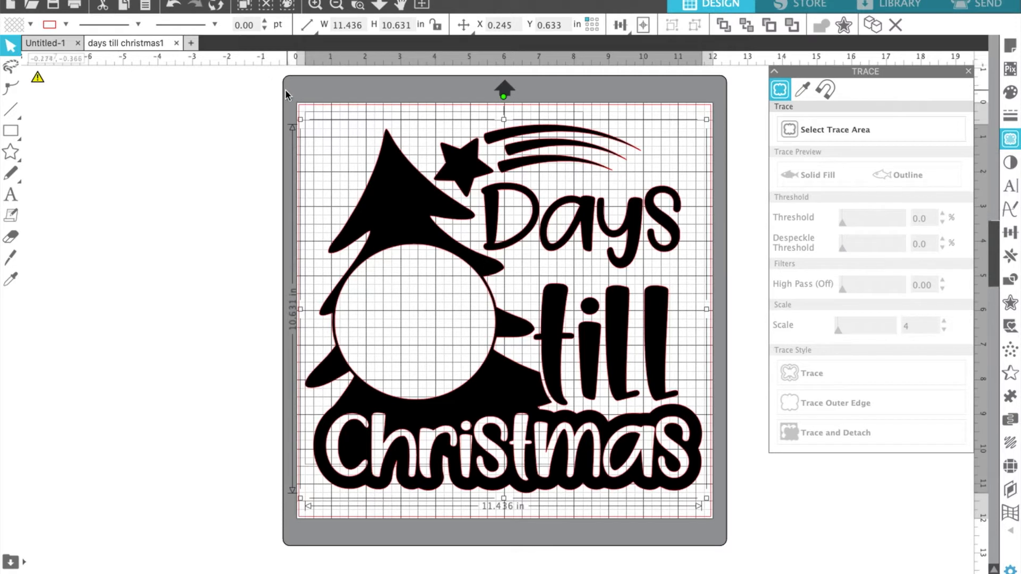
mouse_move(728, 529)
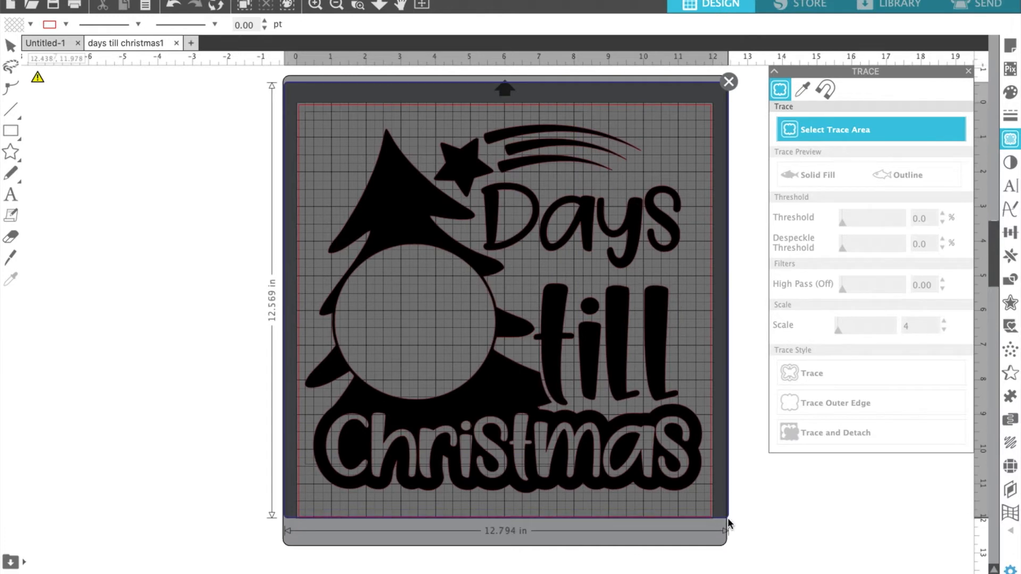
drag(729, 522, 724, 515)
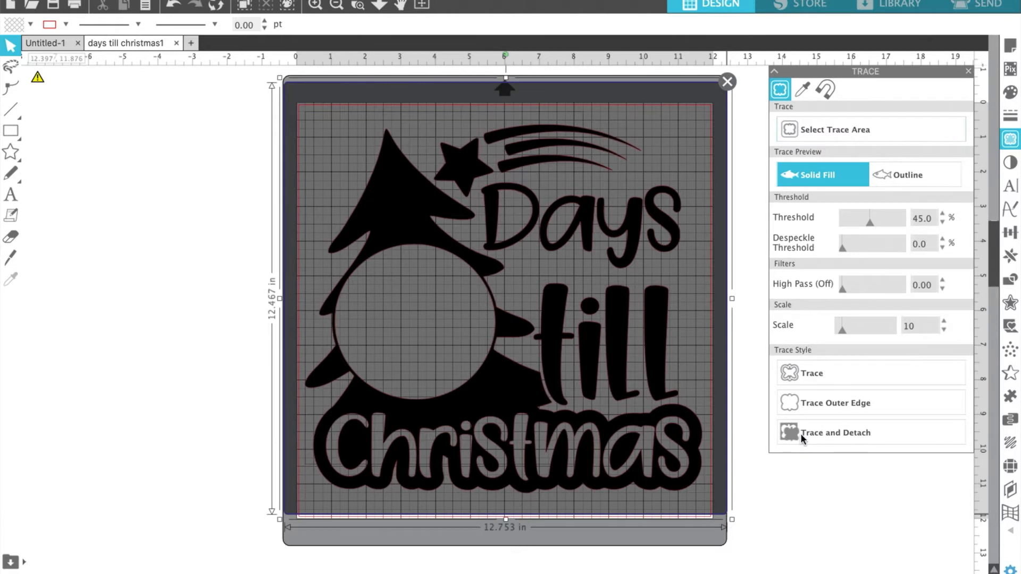
click(836, 432)
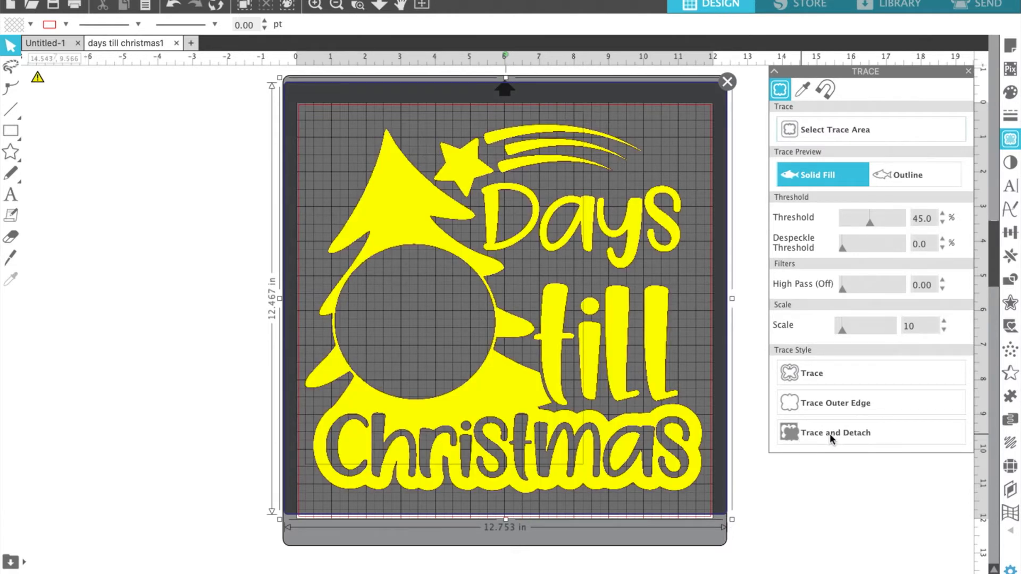
mouse_move(855, 441)
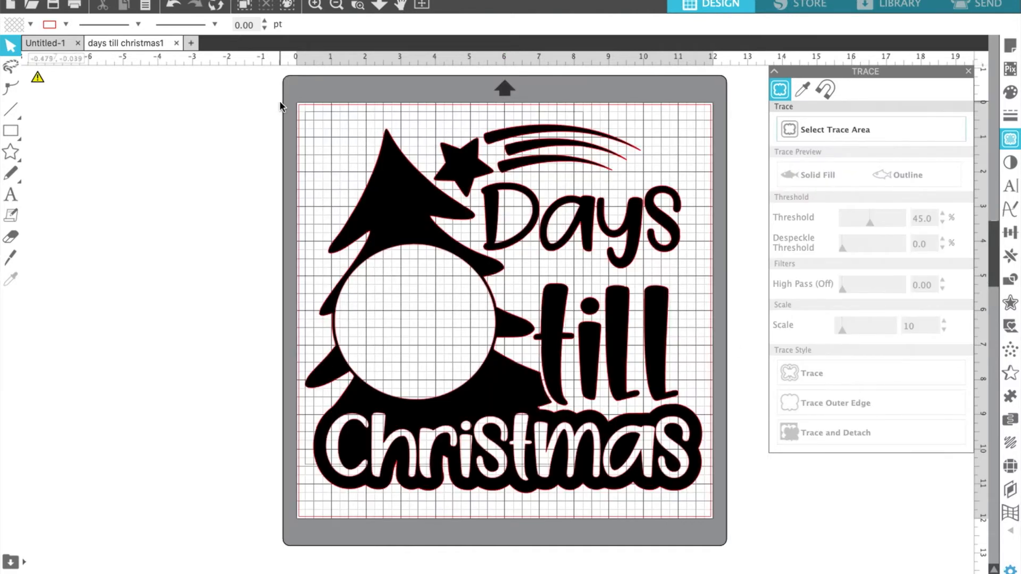
mouse_move(506, 123)
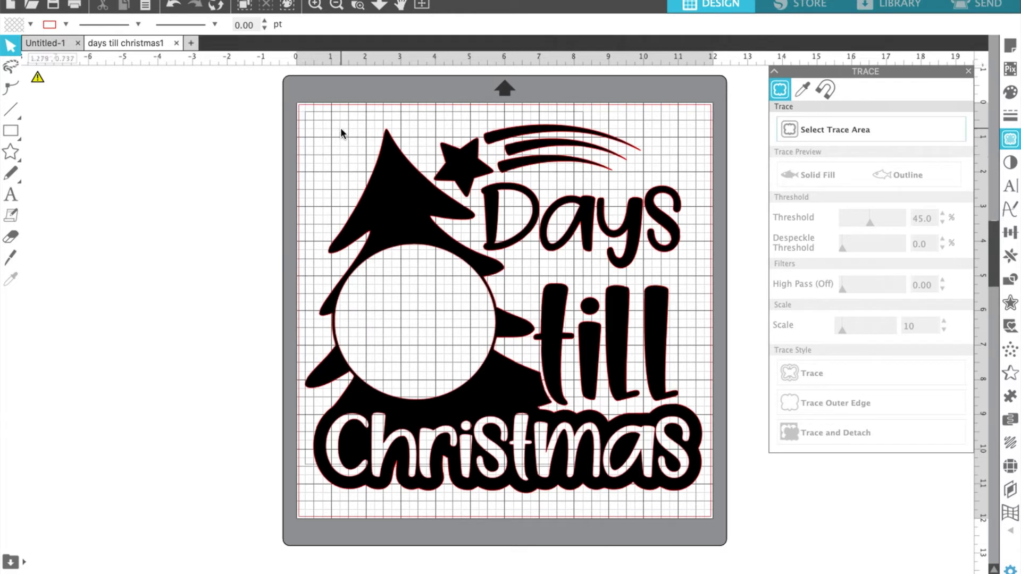
- Select every traced shape of the design at once with a selection box and Select All
drag(340, 134, 199, 149)
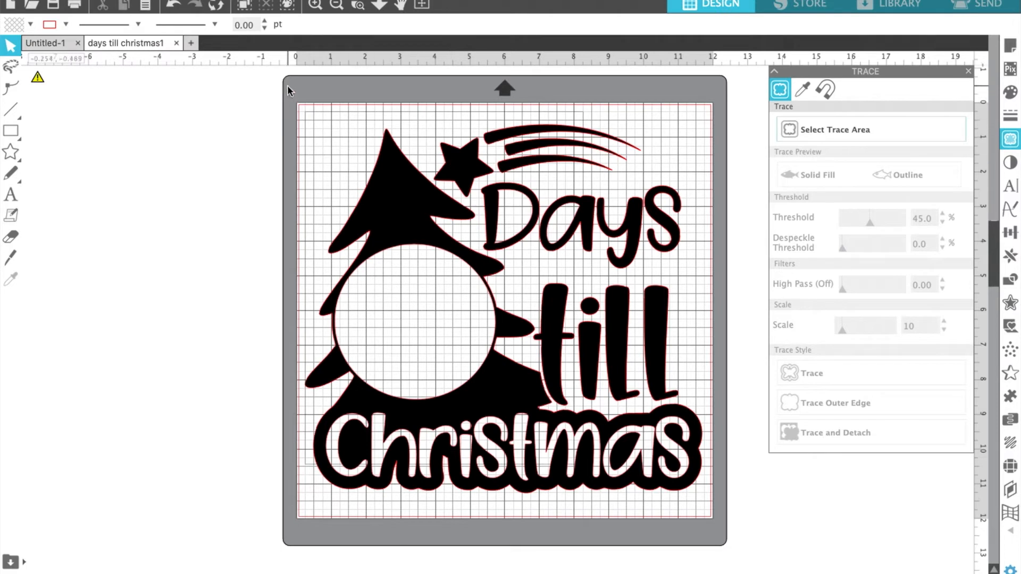
key(ctrl+a)
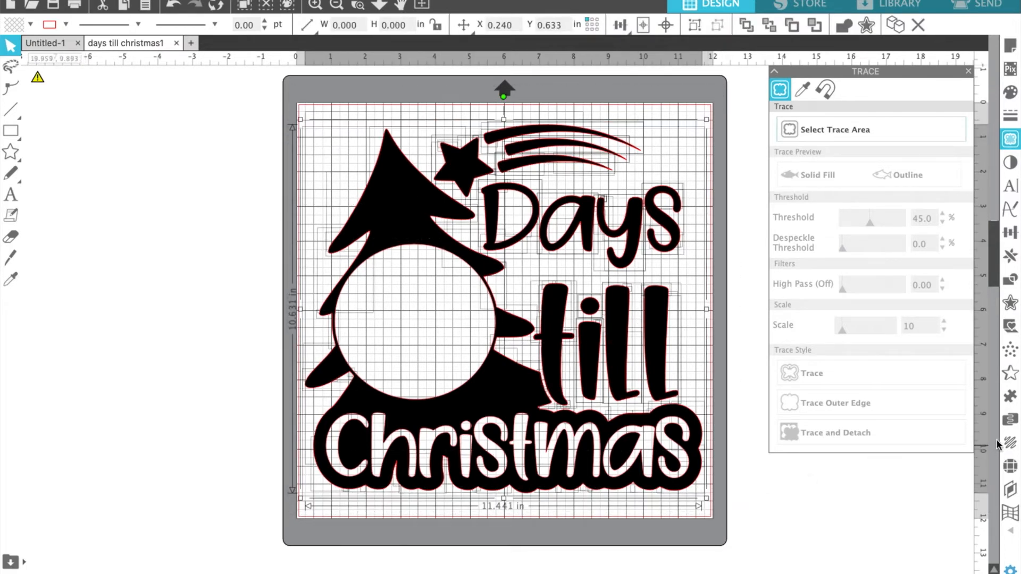
- In Line Effects, try a spiral fill then apply a dense sketch fill to the shapes
click(1009, 444)
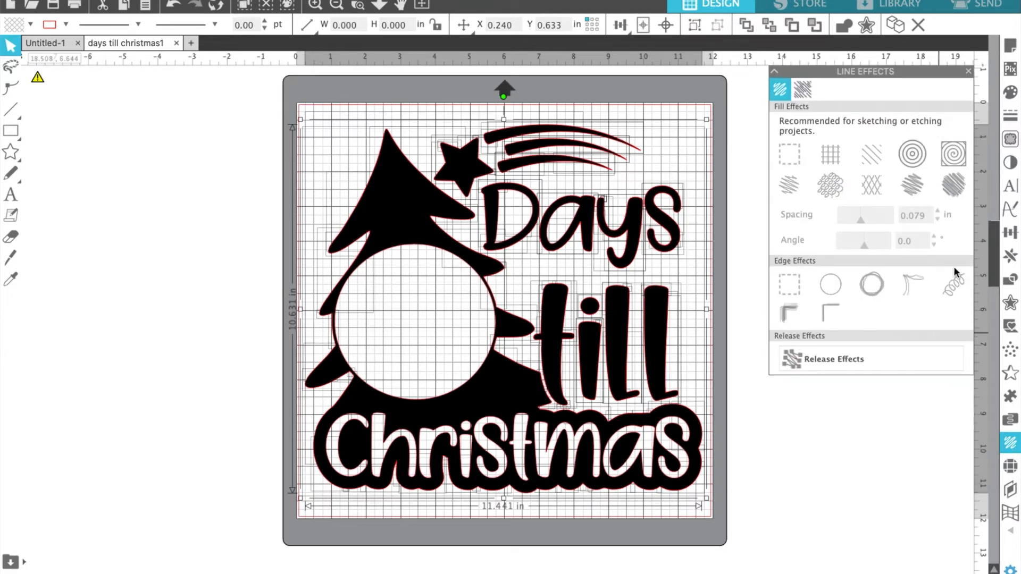
click(953, 156)
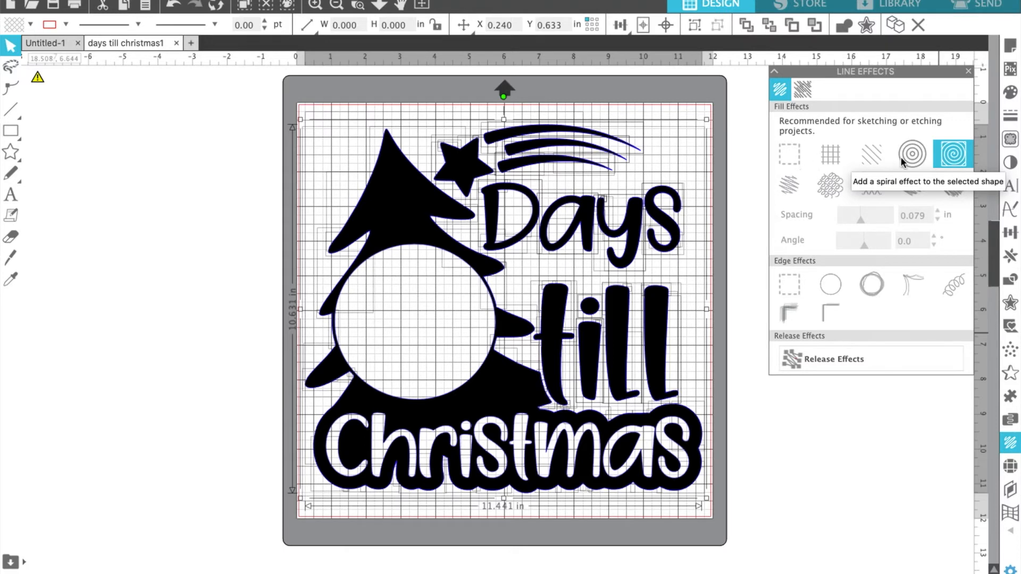
click(912, 156)
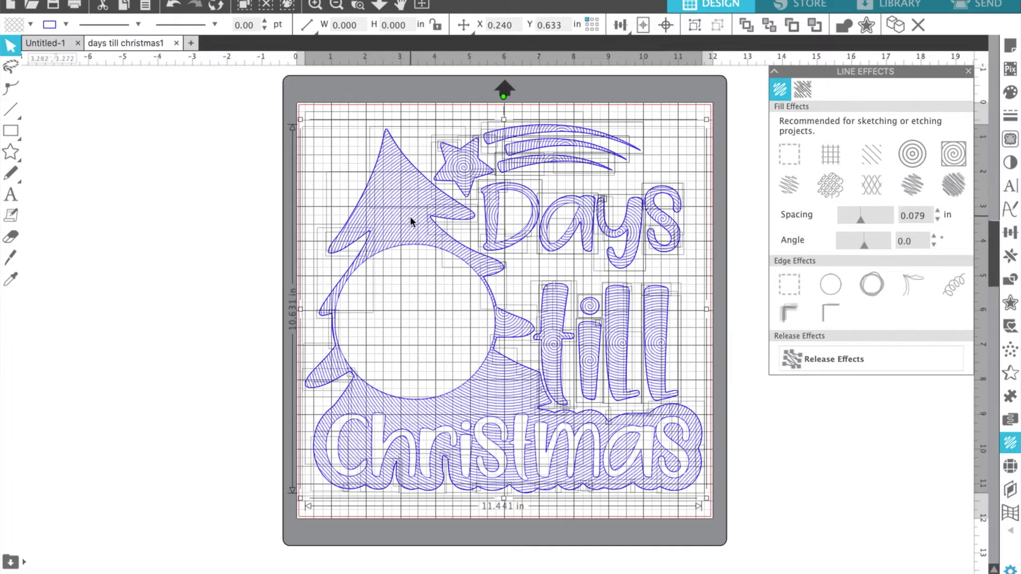
mouse_move(284, 95)
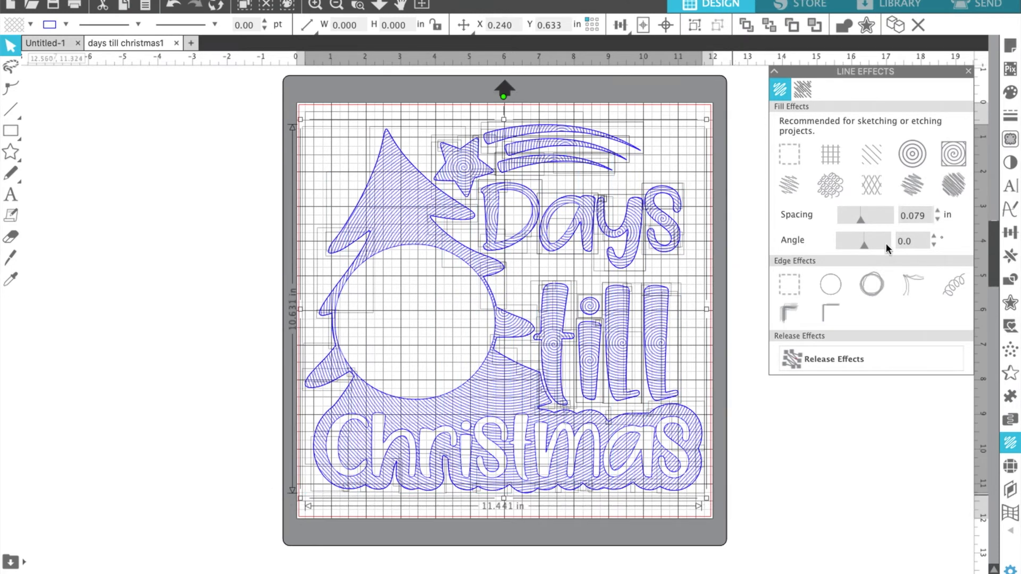
mouse_move(702, 268)
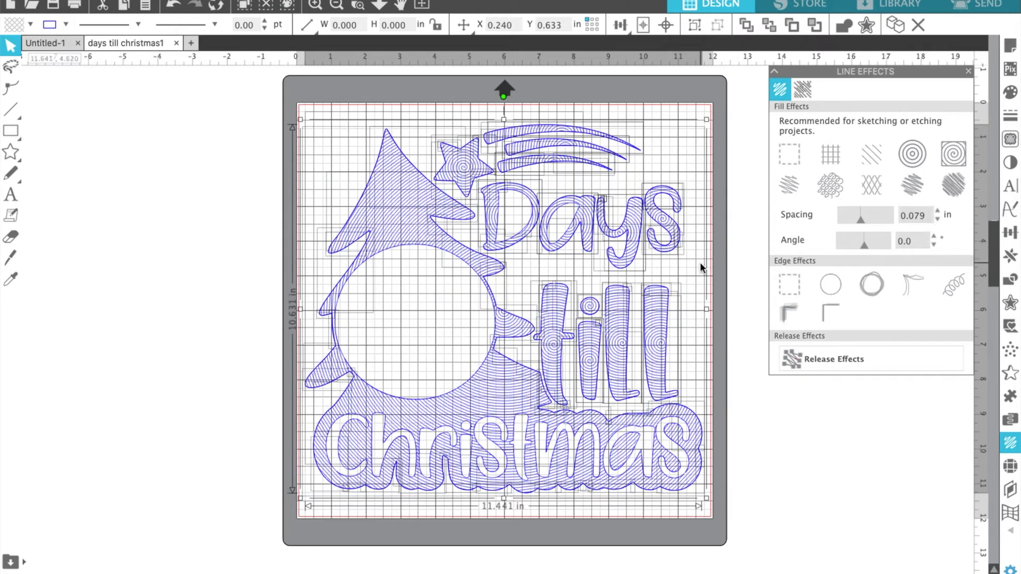
mouse_move(920, 217)
text(0.004)
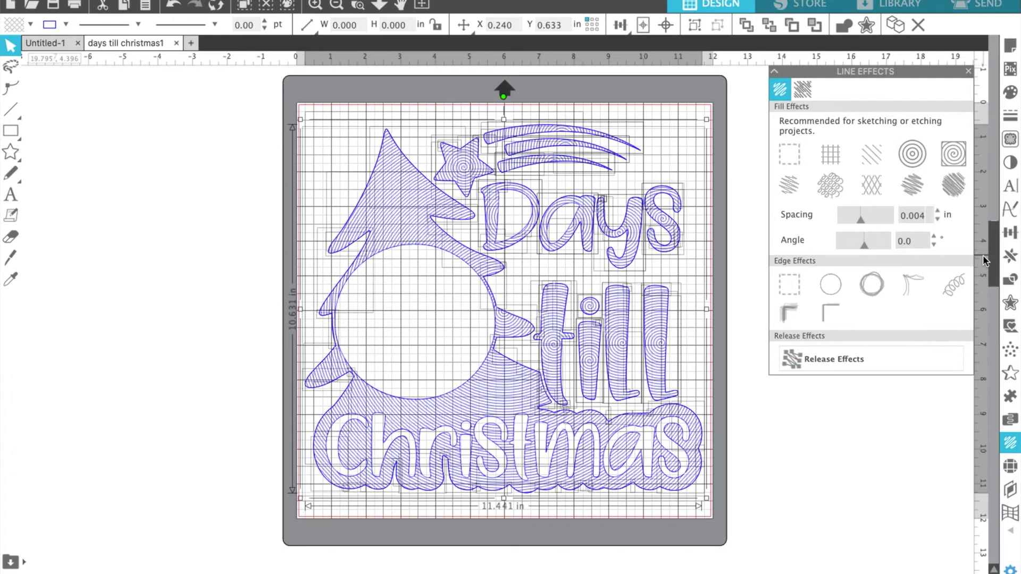
mouse_move(421, 308)
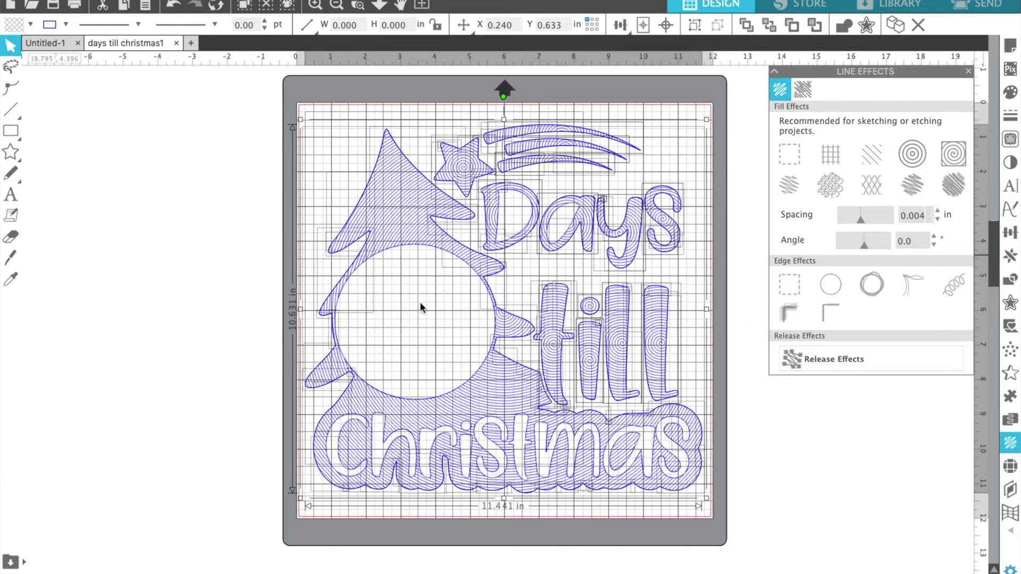
mouse_move(473, 219)
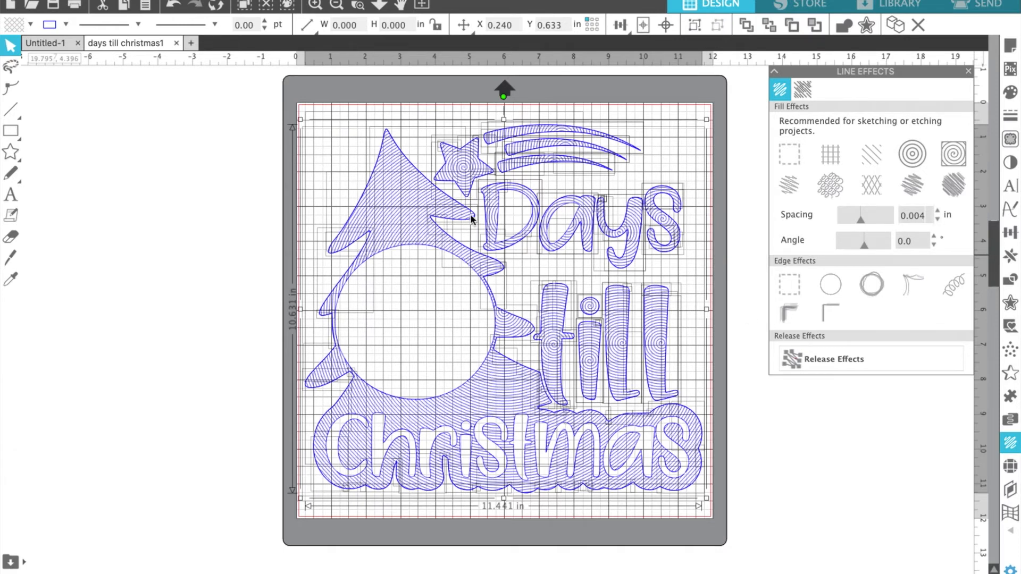
mouse_move(495, 225)
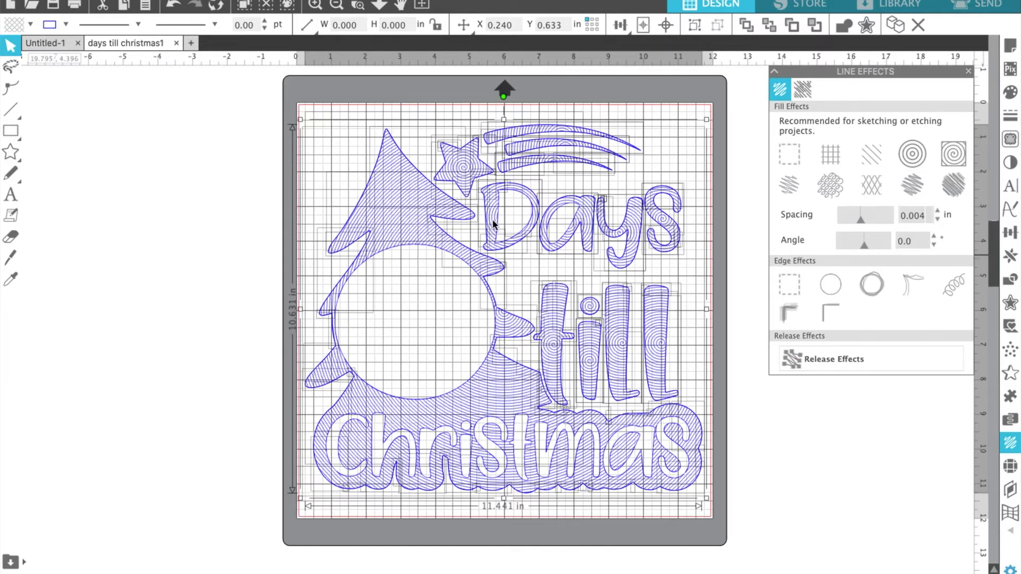
mouse_move(637, 219)
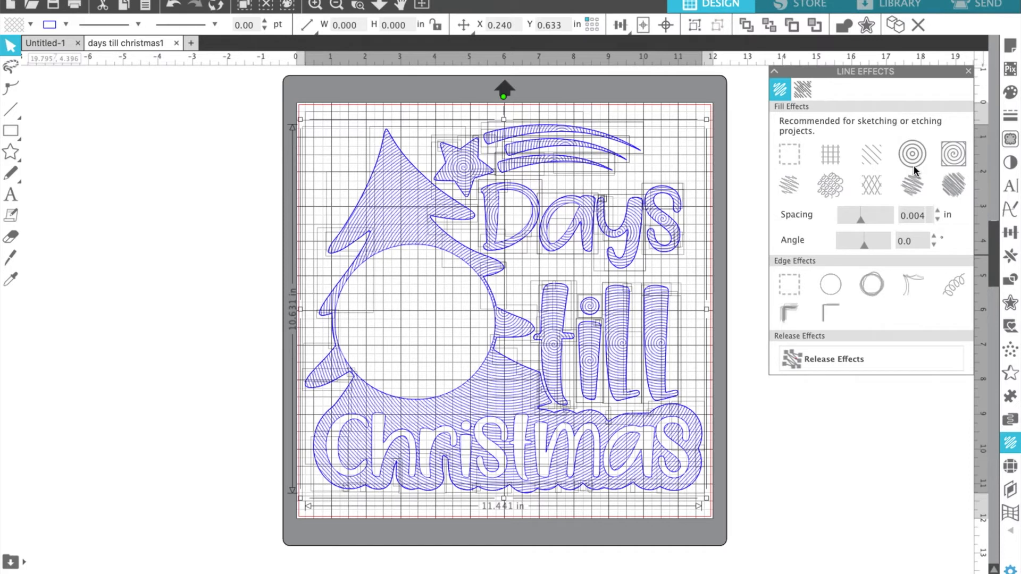
mouse_move(860, 185)
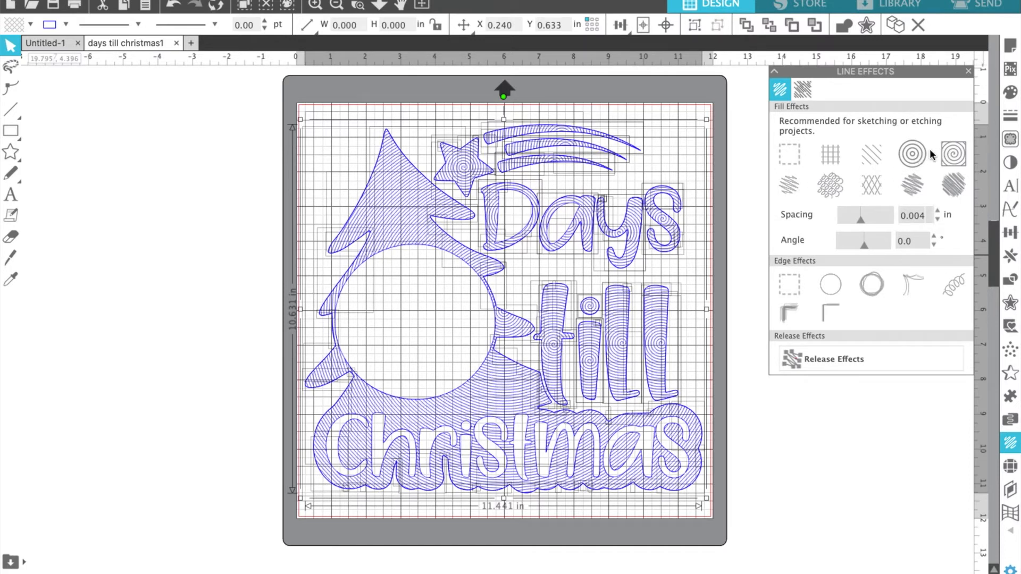
mouse_move(942, 158)
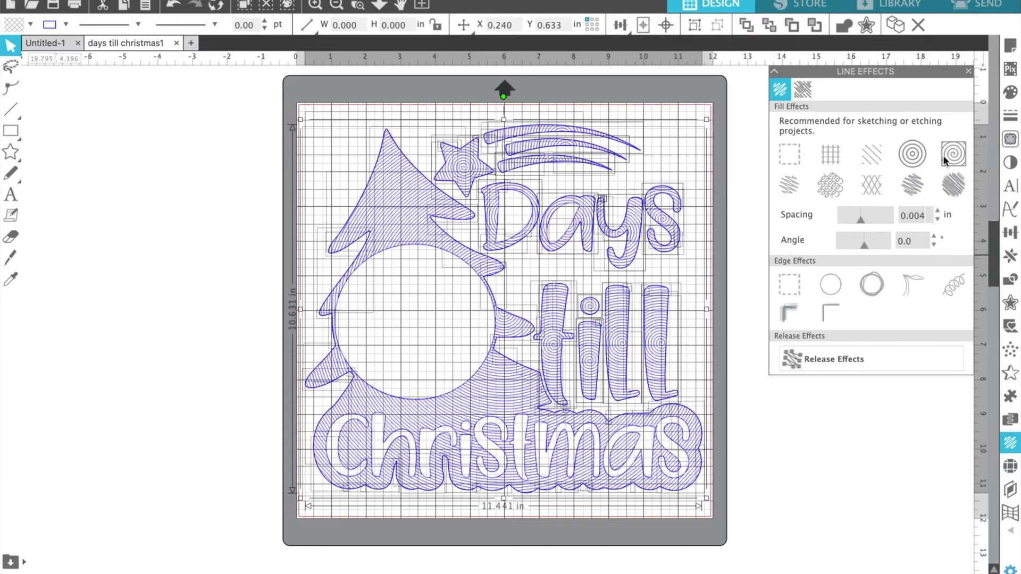
mouse_move(798, 179)
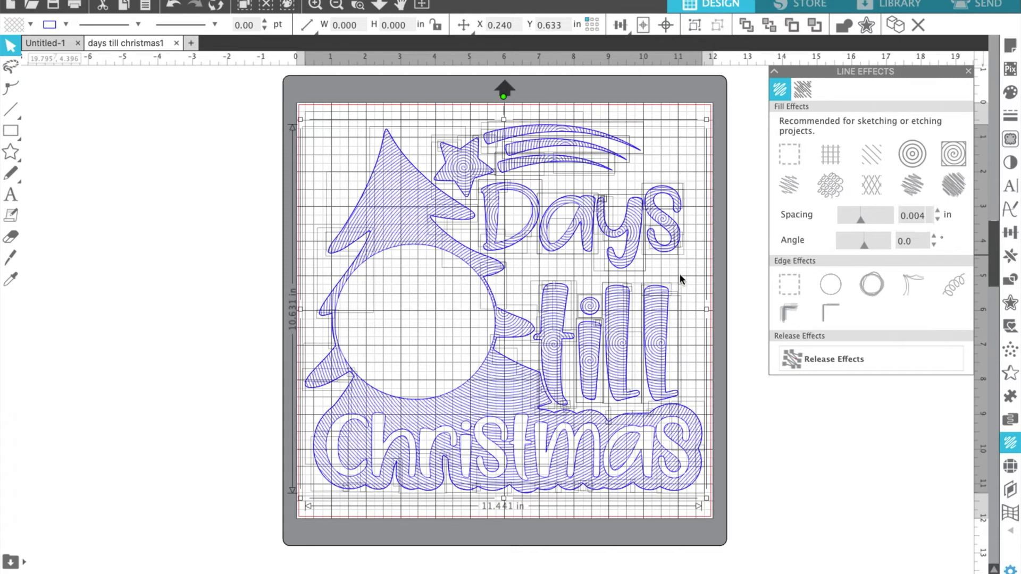
mouse_move(966, 151)
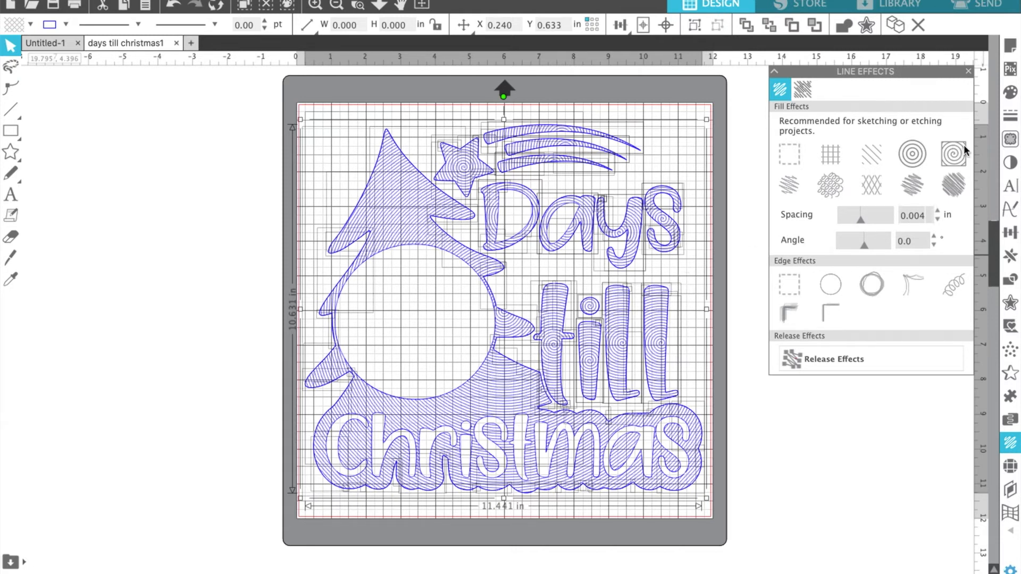
mouse_move(528, 173)
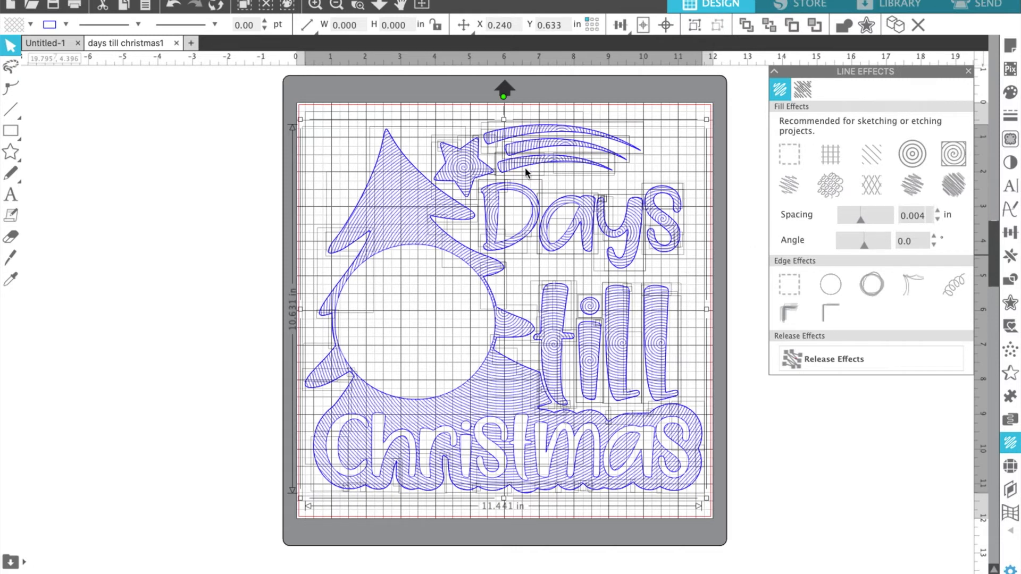
mouse_move(556, 200)
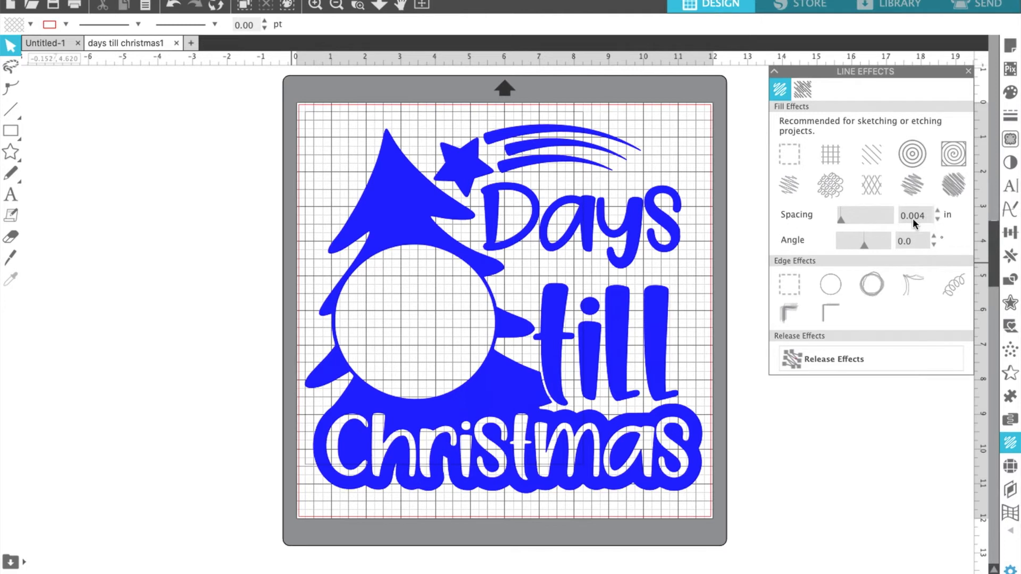
mouse_move(383, 198)
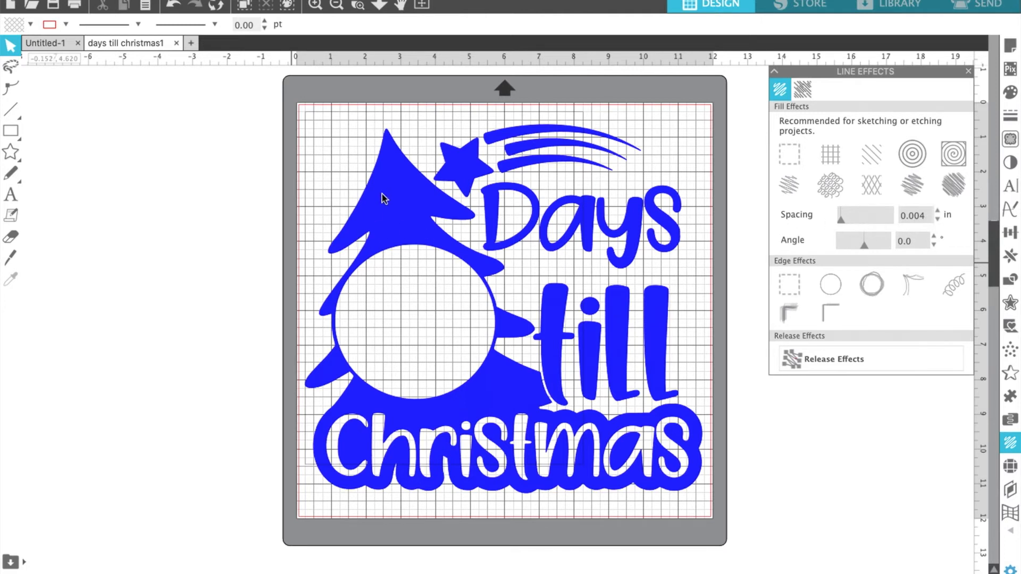
mouse_move(396, 204)
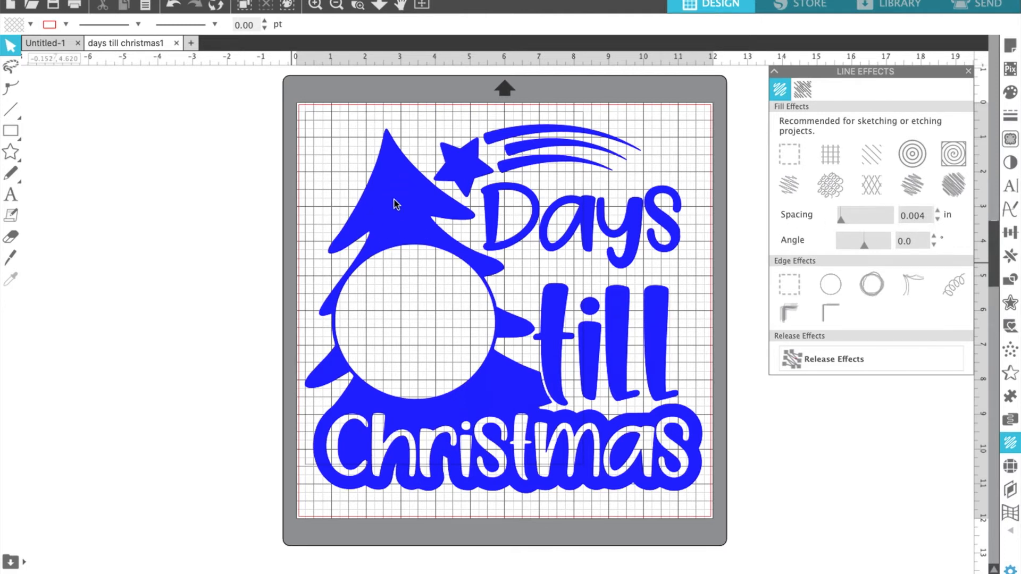
mouse_move(377, 208)
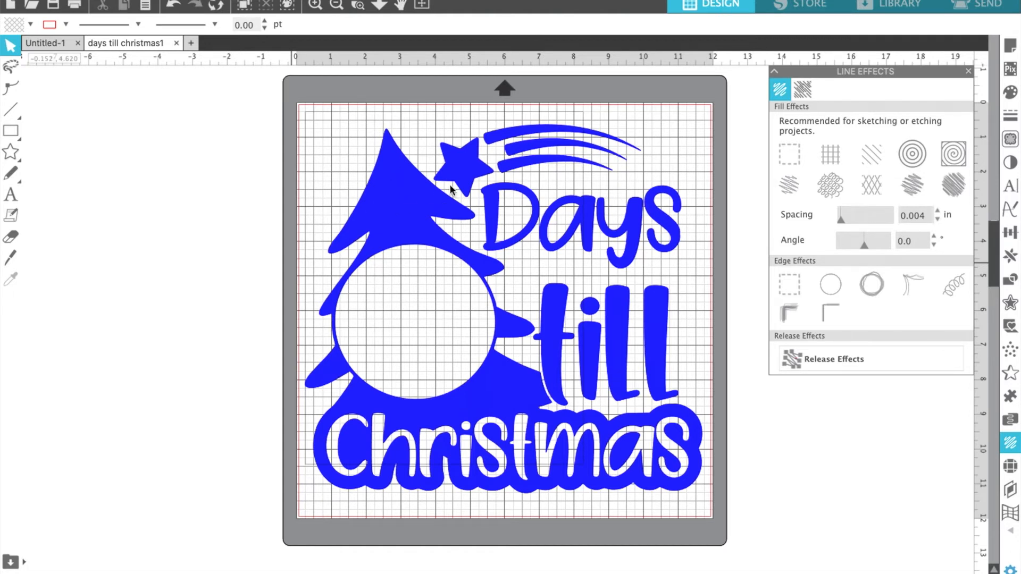
mouse_move(436, 270)
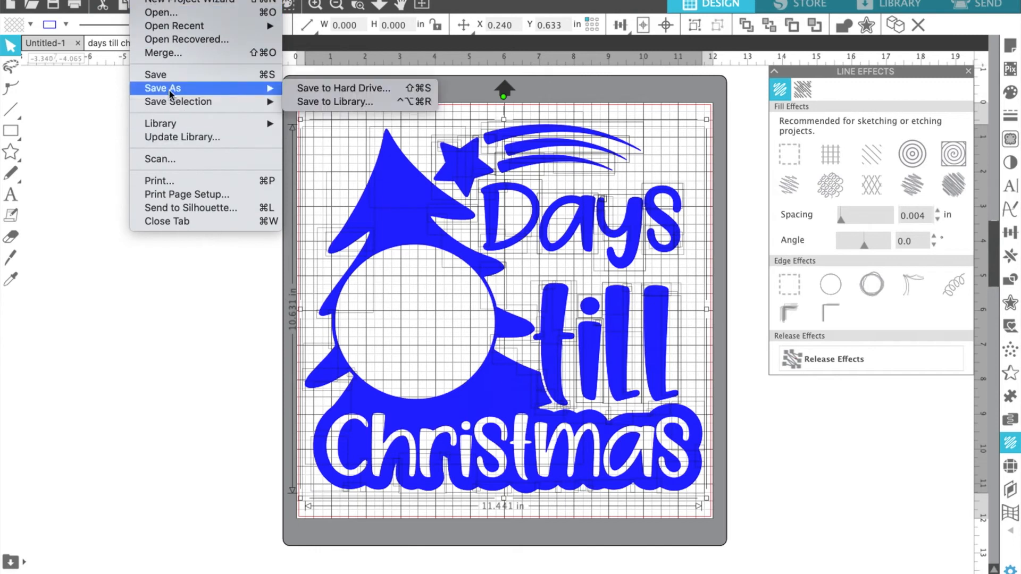
mouse_move(176, 104)
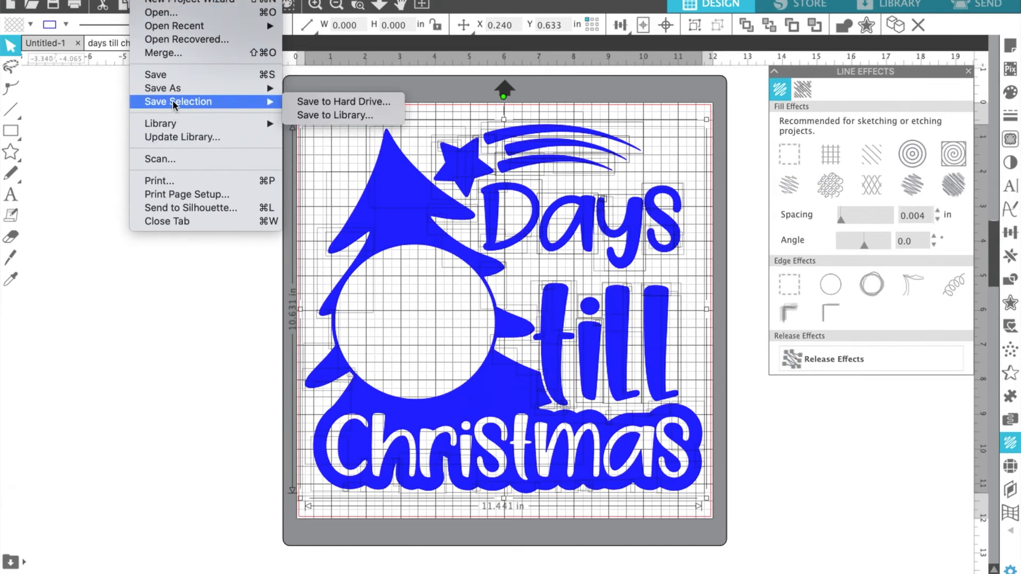
mouse_move(183, 109)
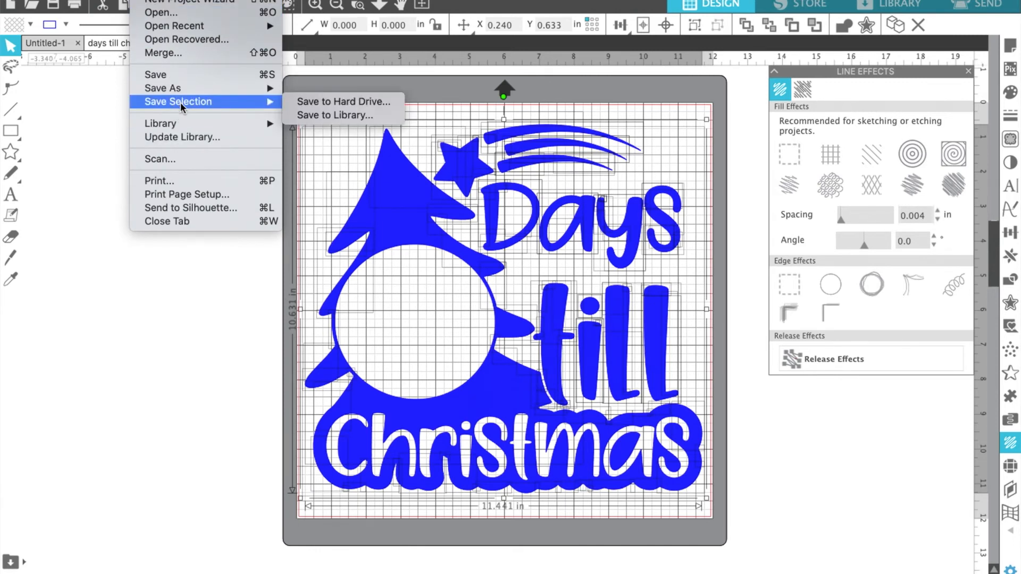
mouse_move(330, 49)
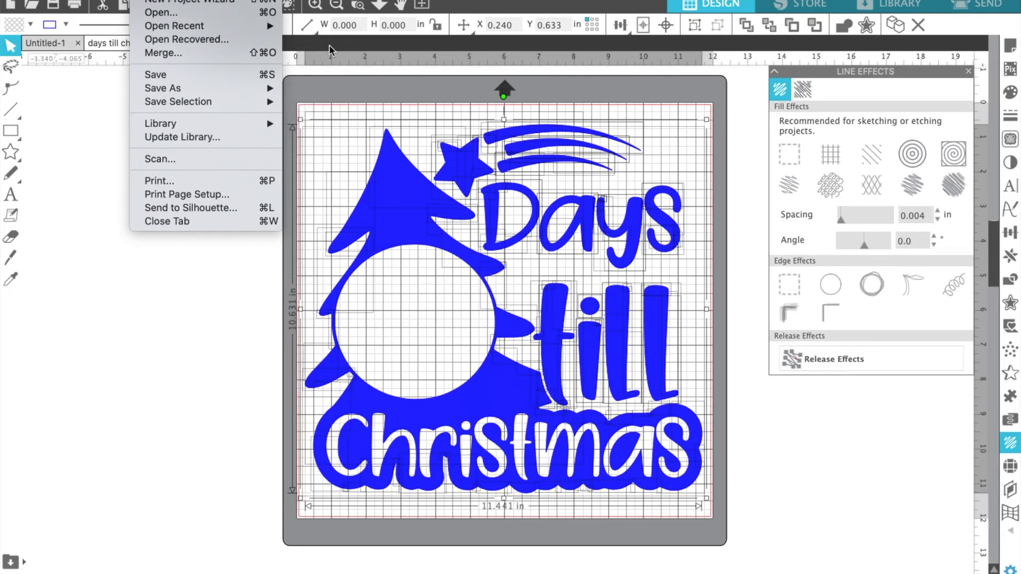
mouse_move(219, 102)
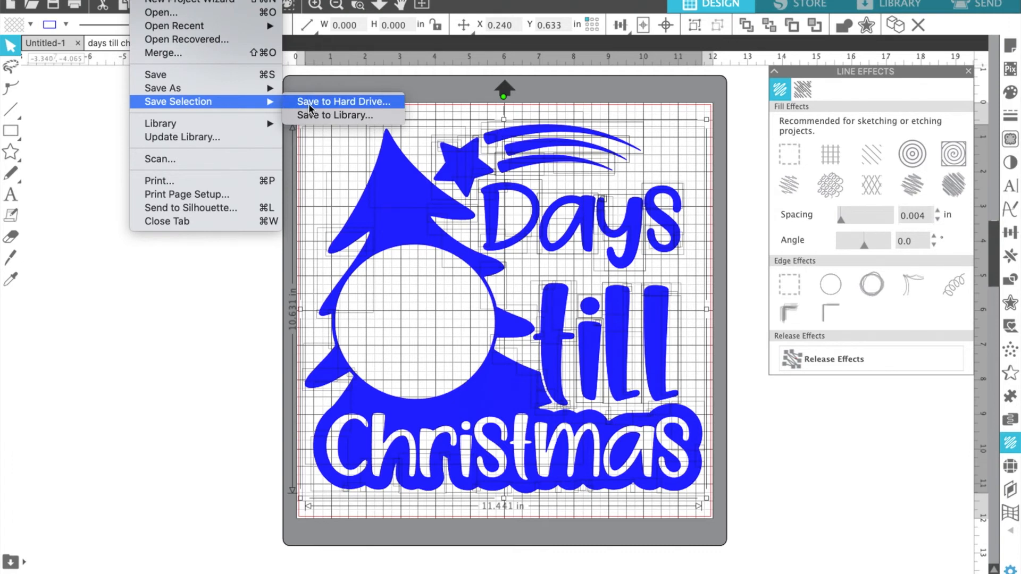
- Bring up the Save Selection dialog for days till christmas1 via Save to Hard Drive
click(342, 102)
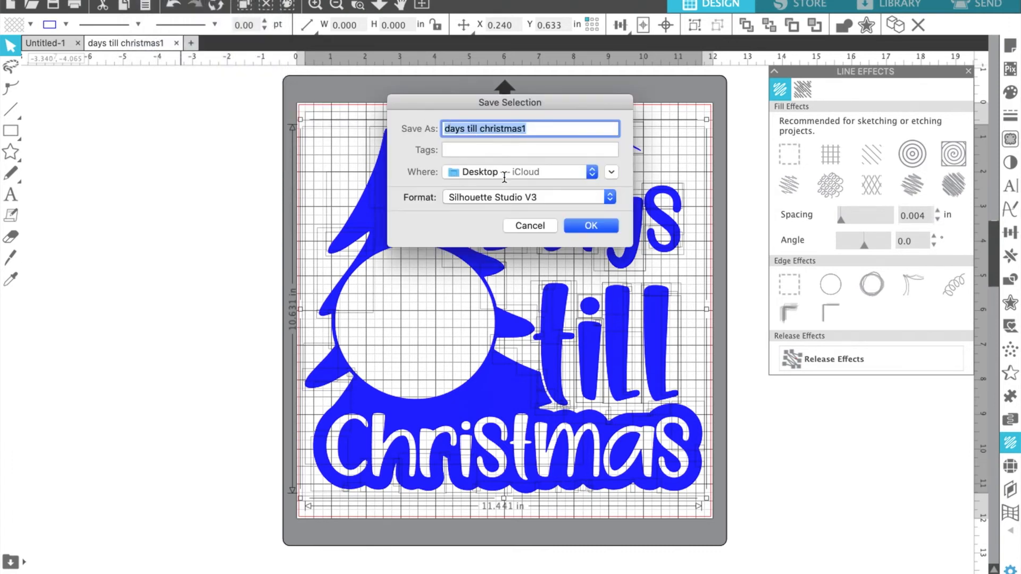
- Name the file days till christmas1-svg and set its format to SVG
click(529, 129)
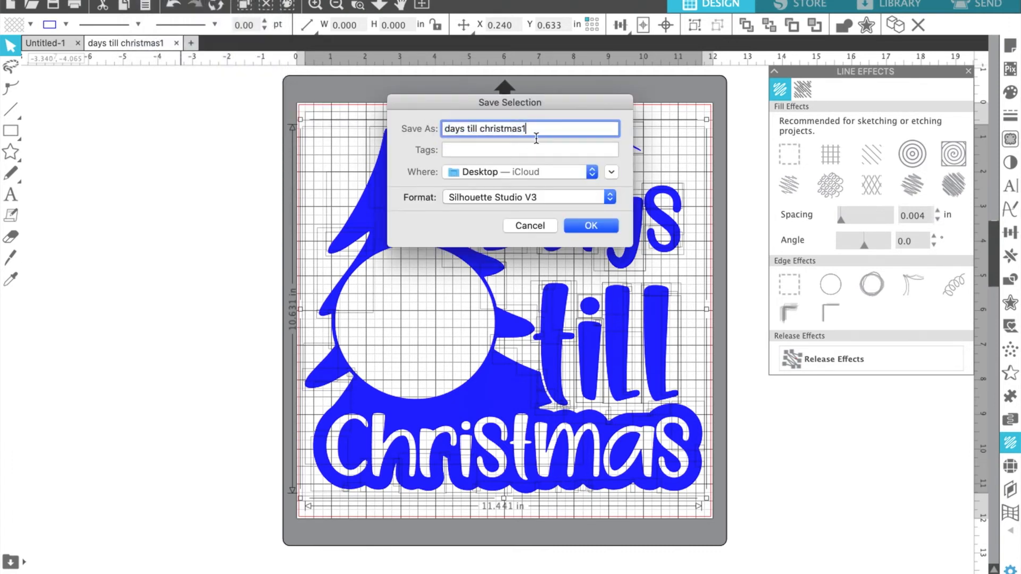
text(-)
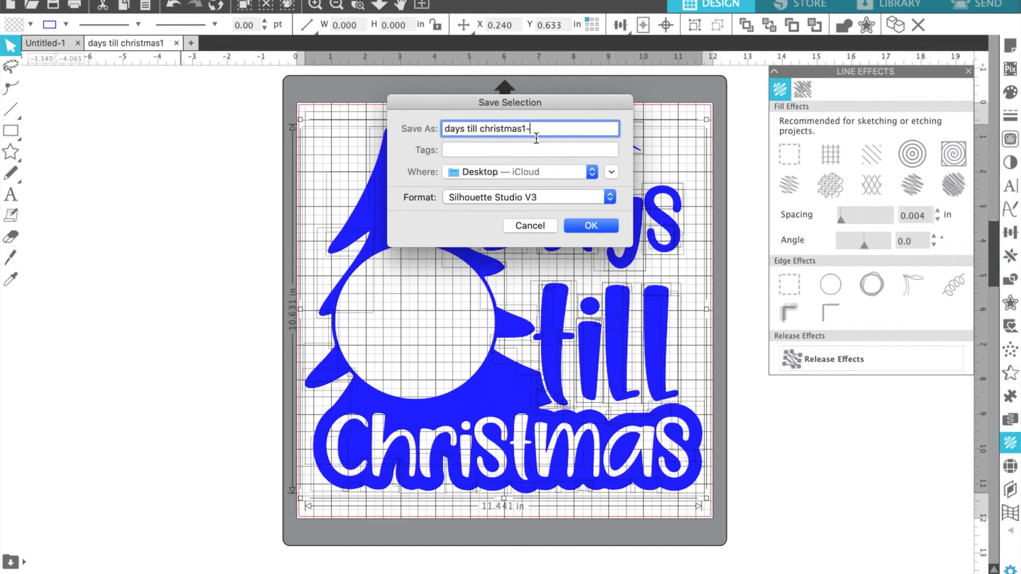
text(svg)
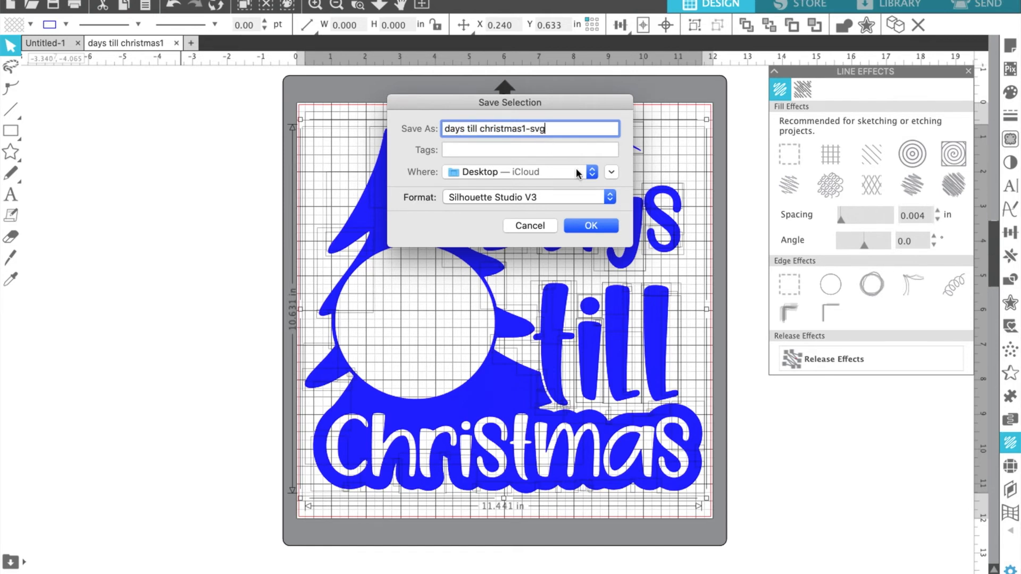
click(528, 197)
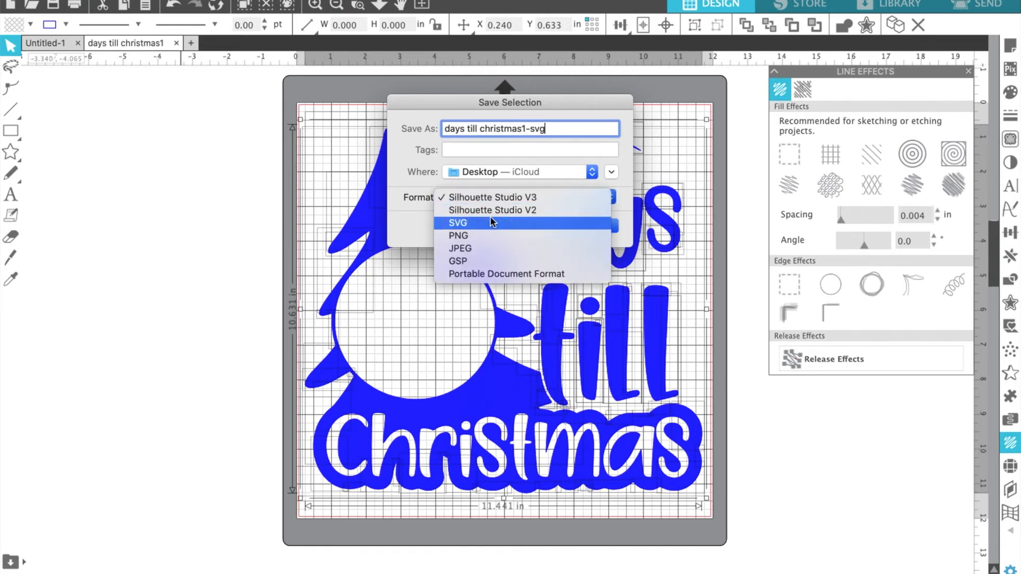
click(457, 224)
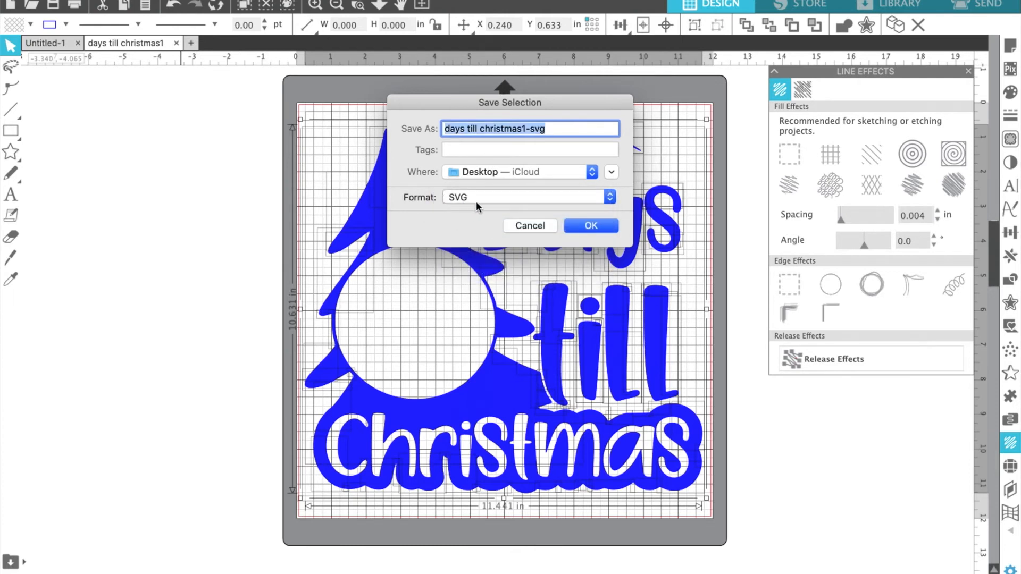
mouse_move(502, 211)
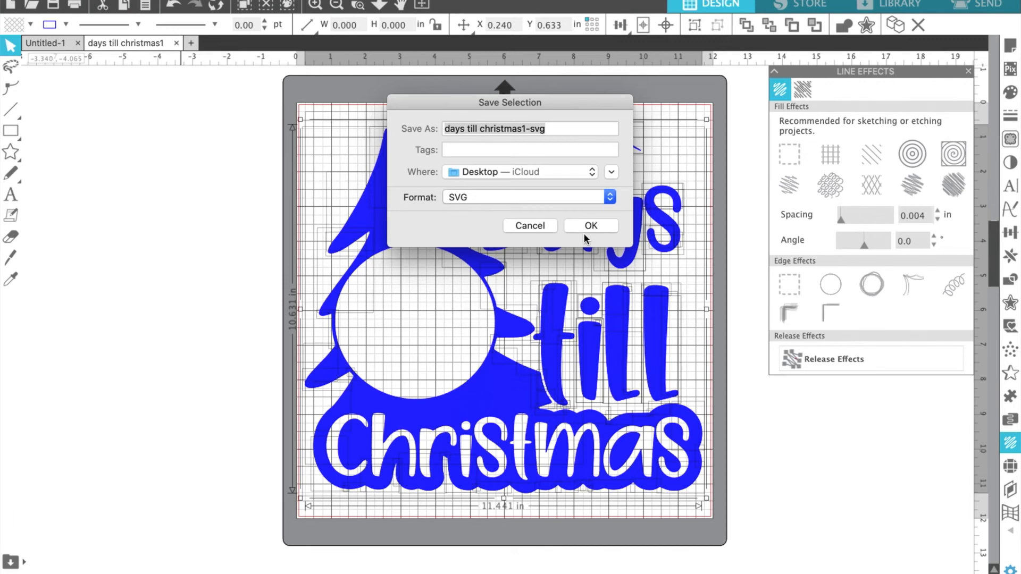
mouse_move(536, 200)
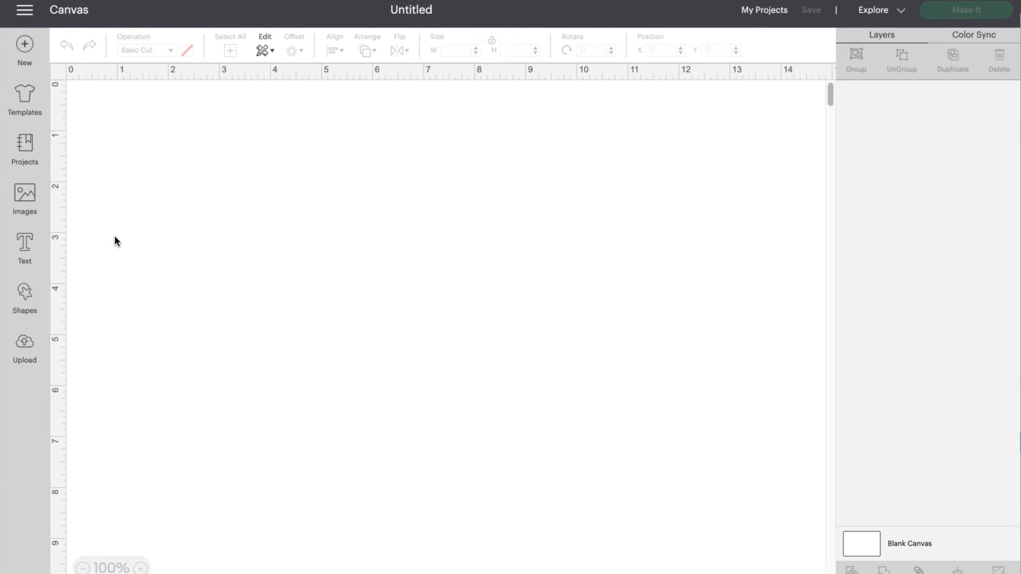
- Start an image upload in Cricut Design Space and browse the computer for the SVG
click(25, 341)
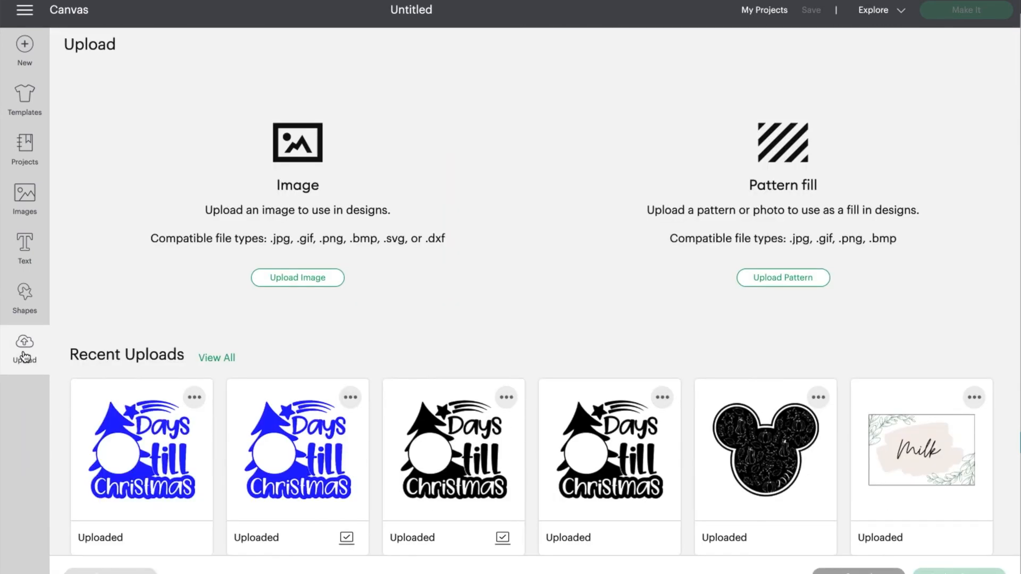
click(298, 277)
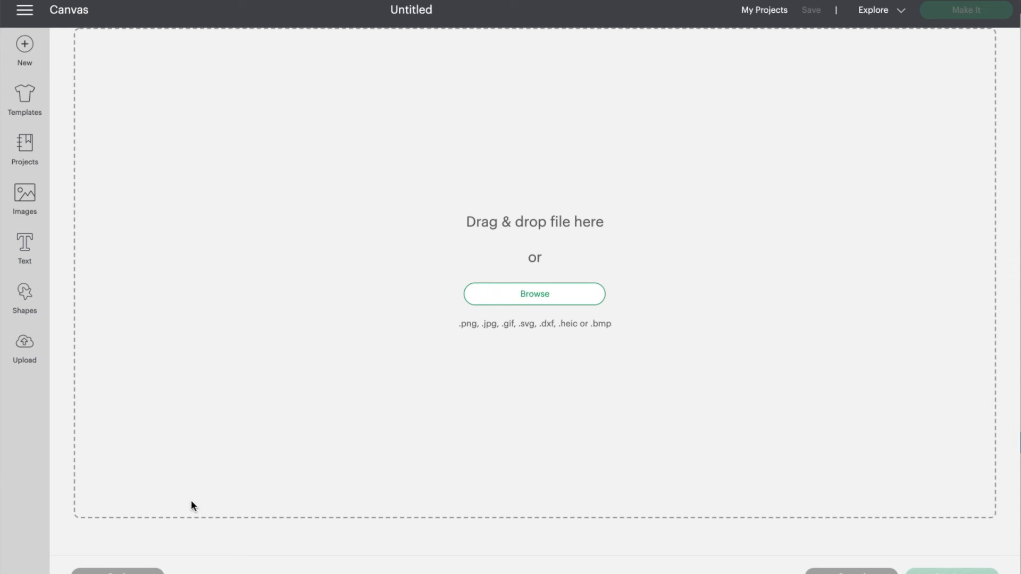
click(25, 345)
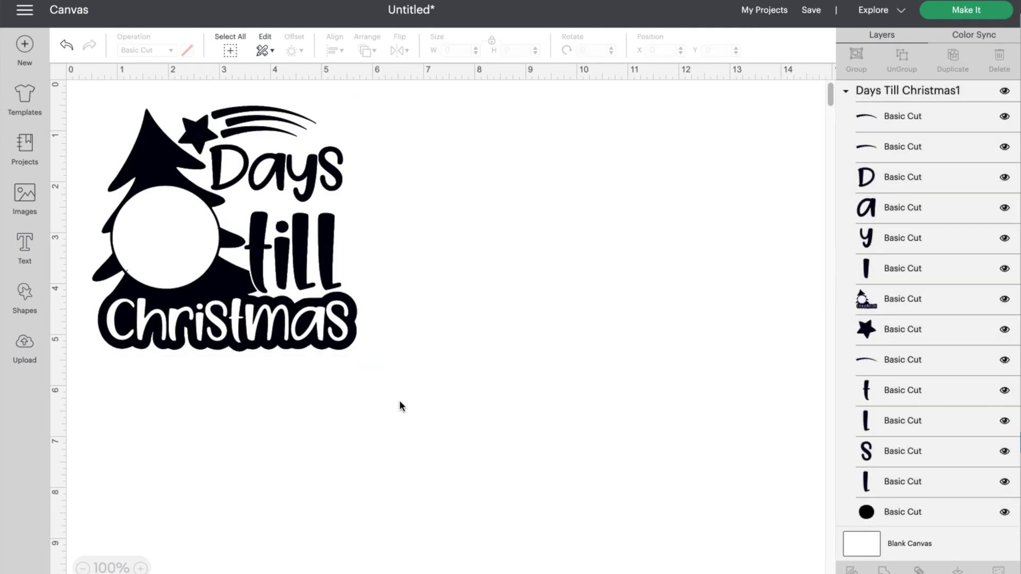
- Select the whole imported design, about 5.18 by 4.81 inches, for attaching
click(224, 233)
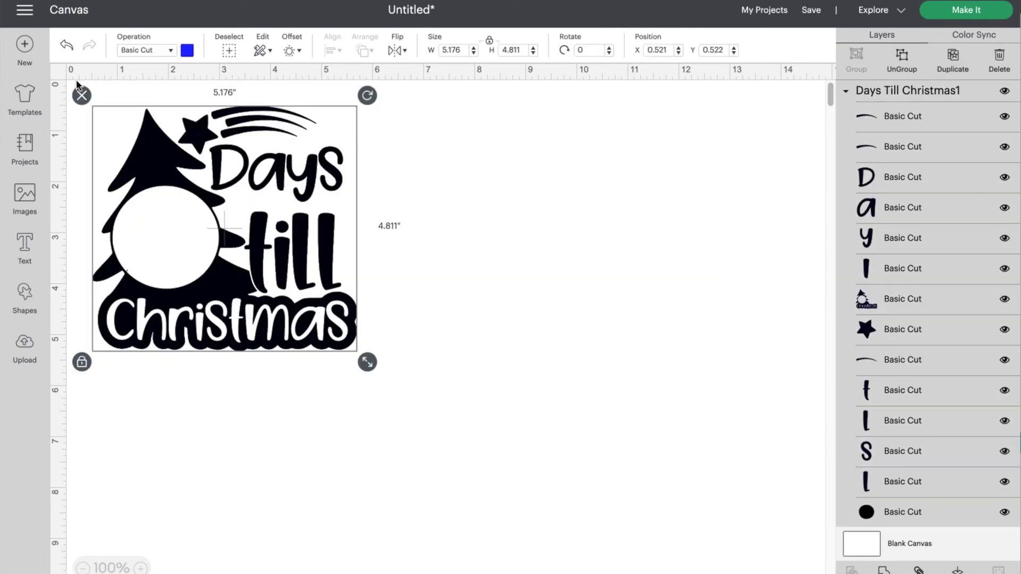
mouse_move(844, 160)
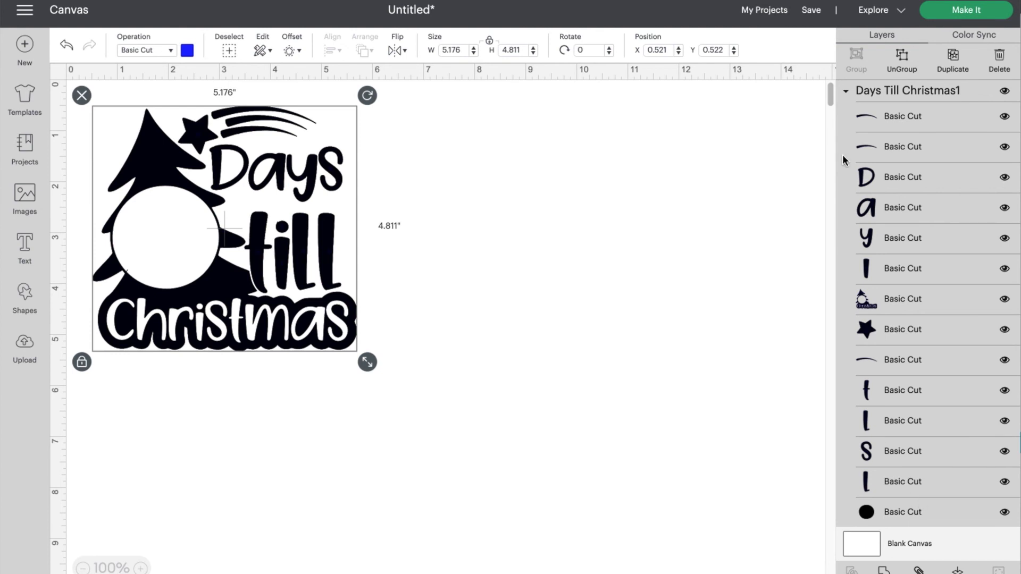
mouse_move(885, 281)
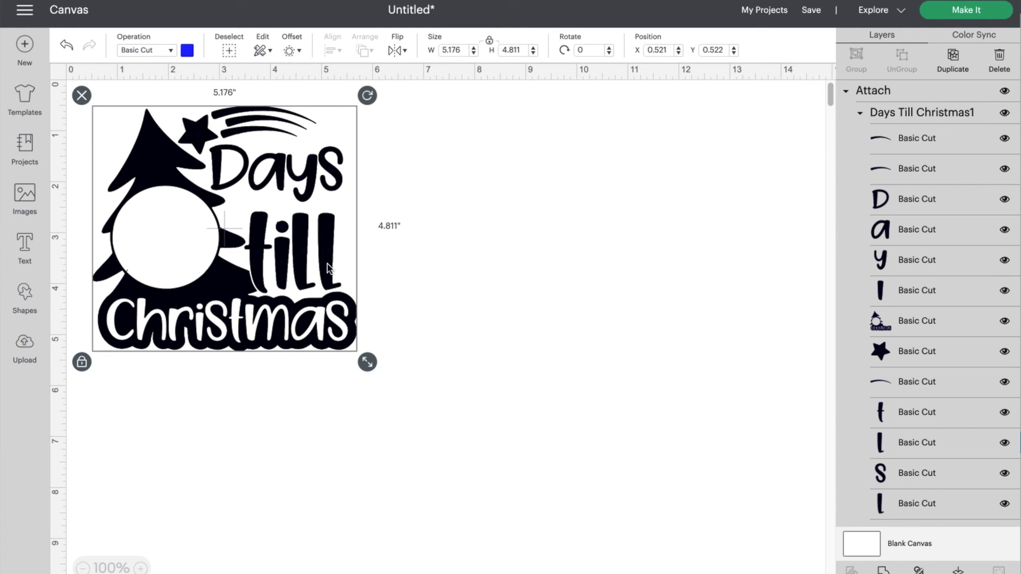
mouse_move(402, 325)
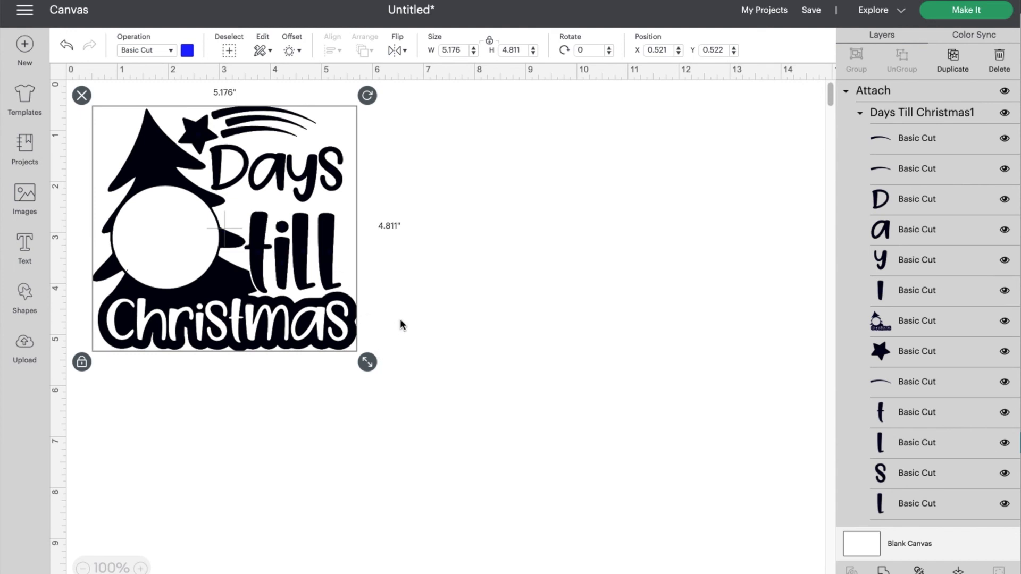
mouse_move(658, 190)
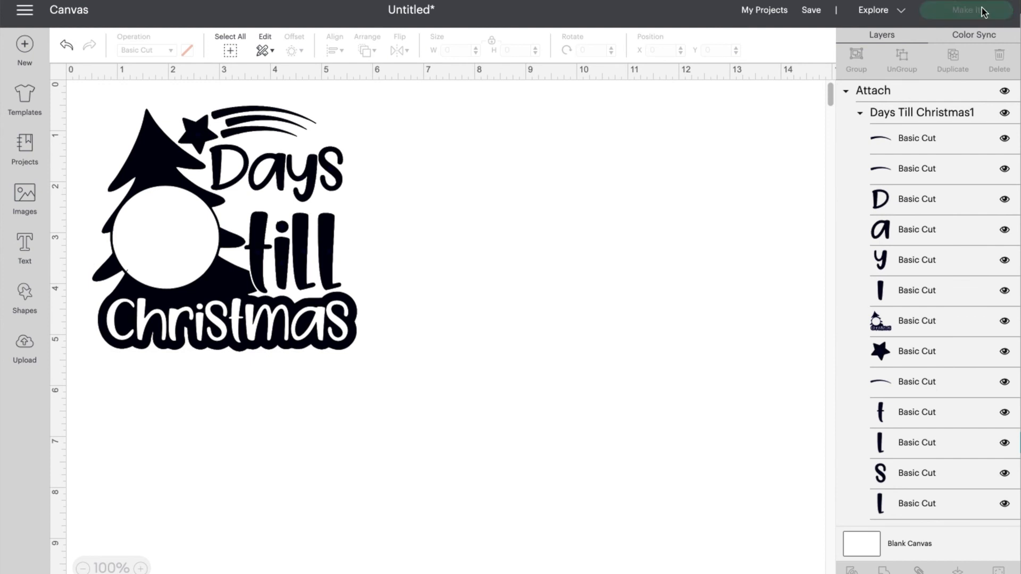
- Send the attached design to Make It and let the large project load for cutting
click(970, 9)
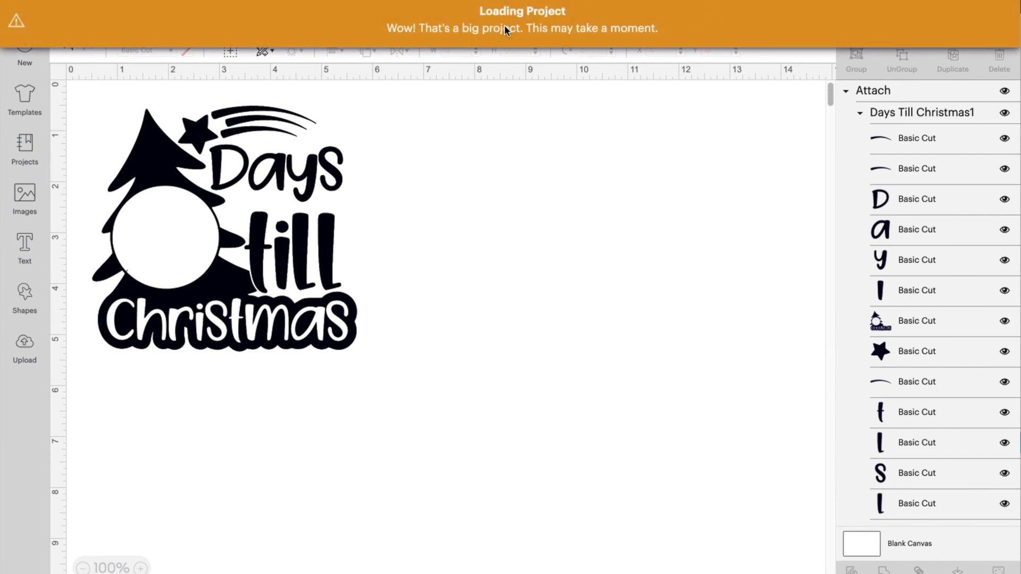
mouse_move(489, 43)
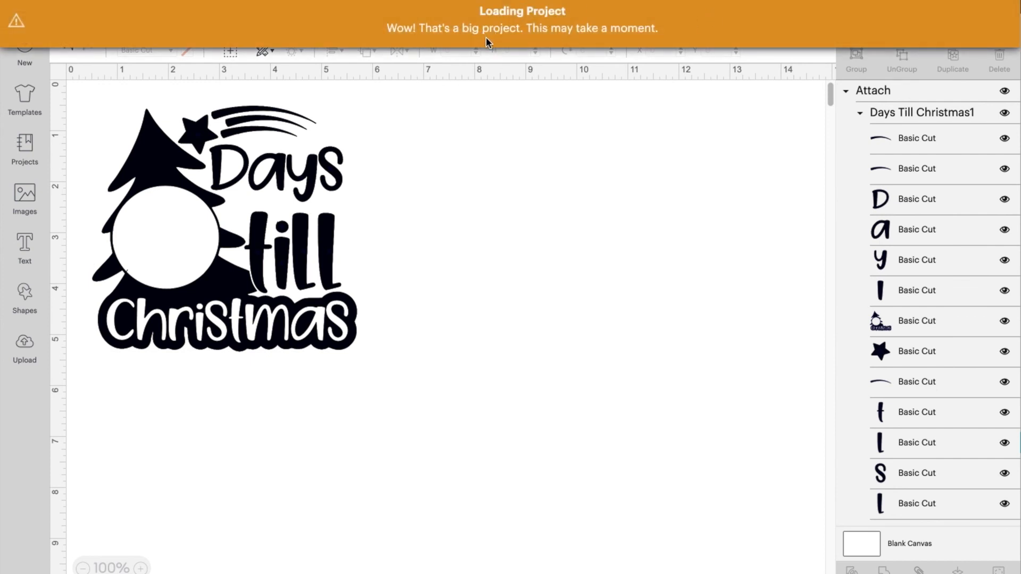
mouse_move(284, 198)
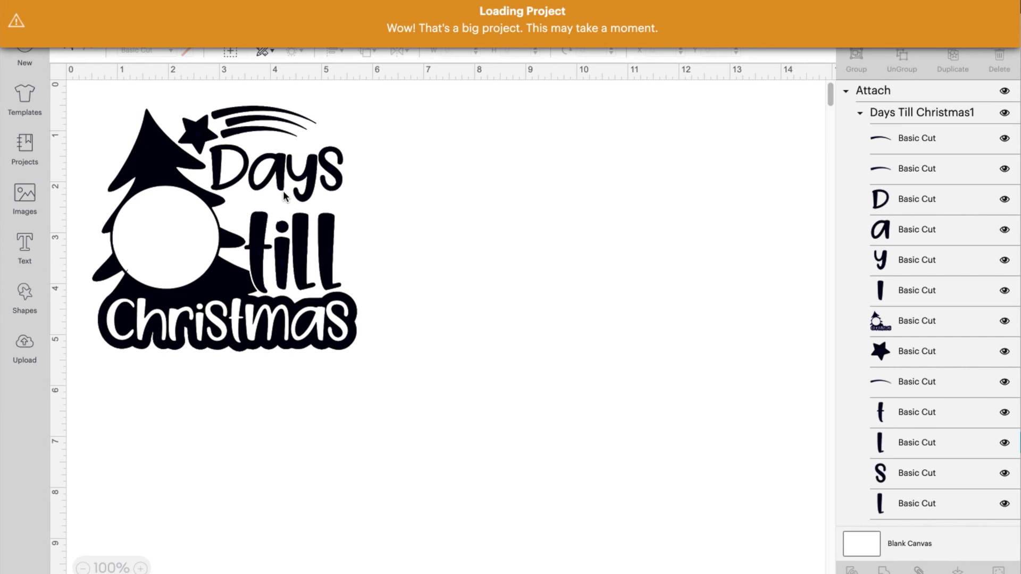
mouse_move(592, 235)
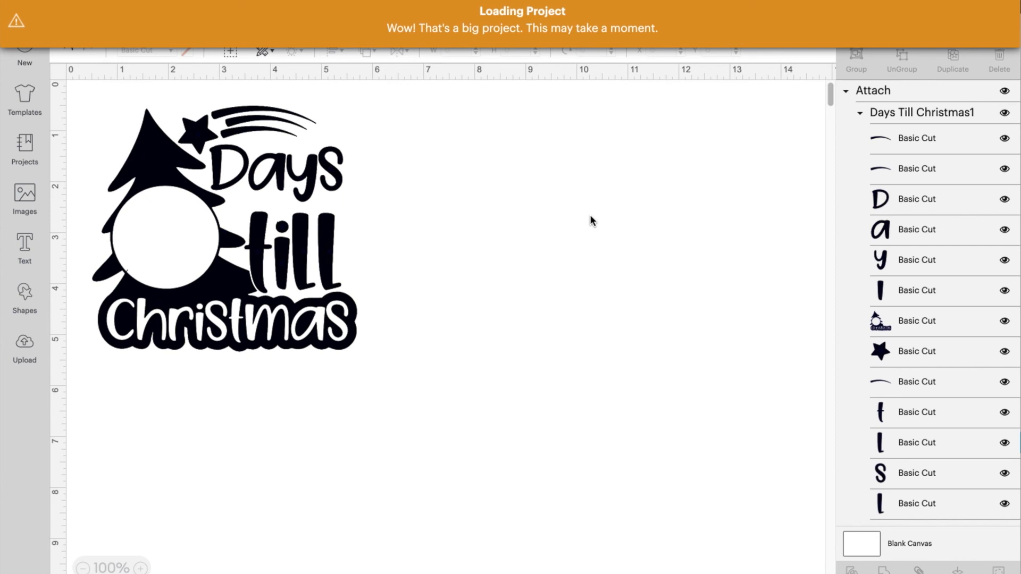
mouse_move(147, 56)
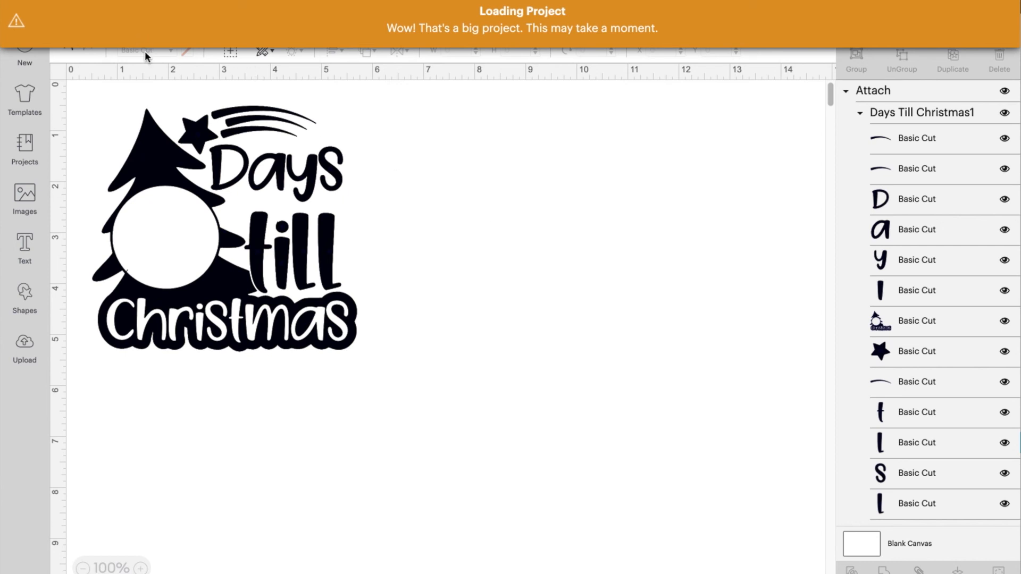
mouse_move(313, 154)
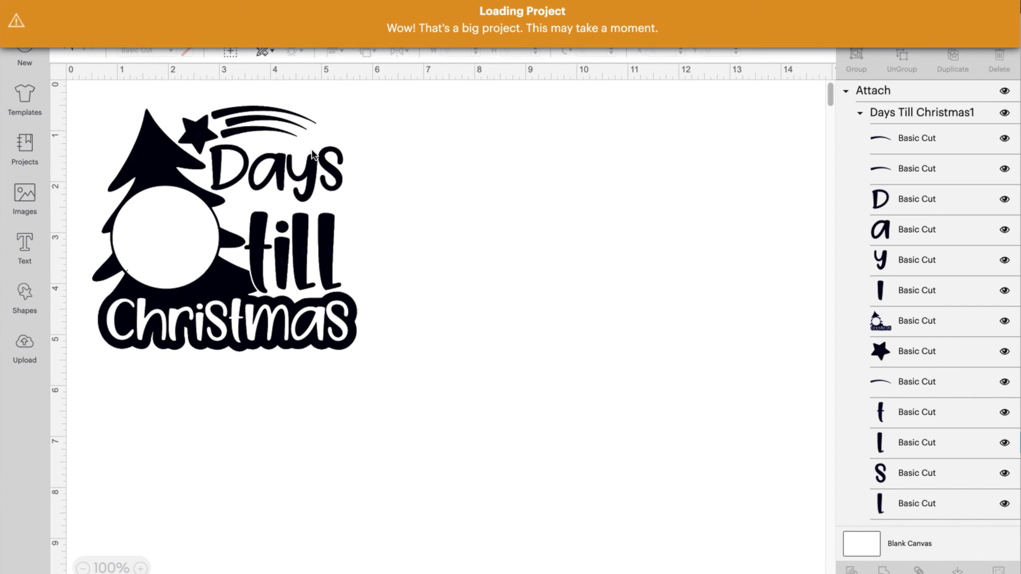
mouse_move(504, 230)
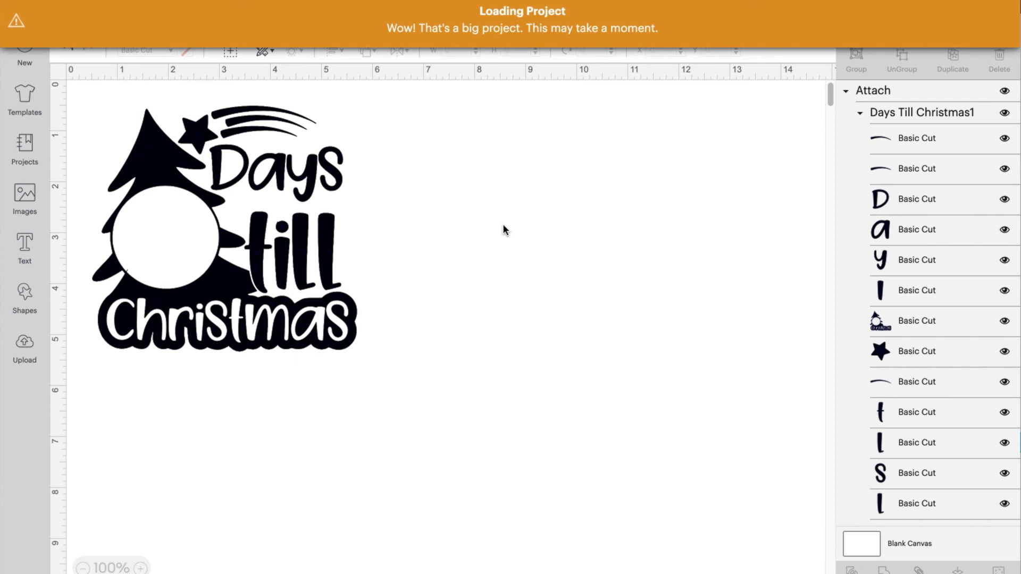
mouse_move(245, 184)
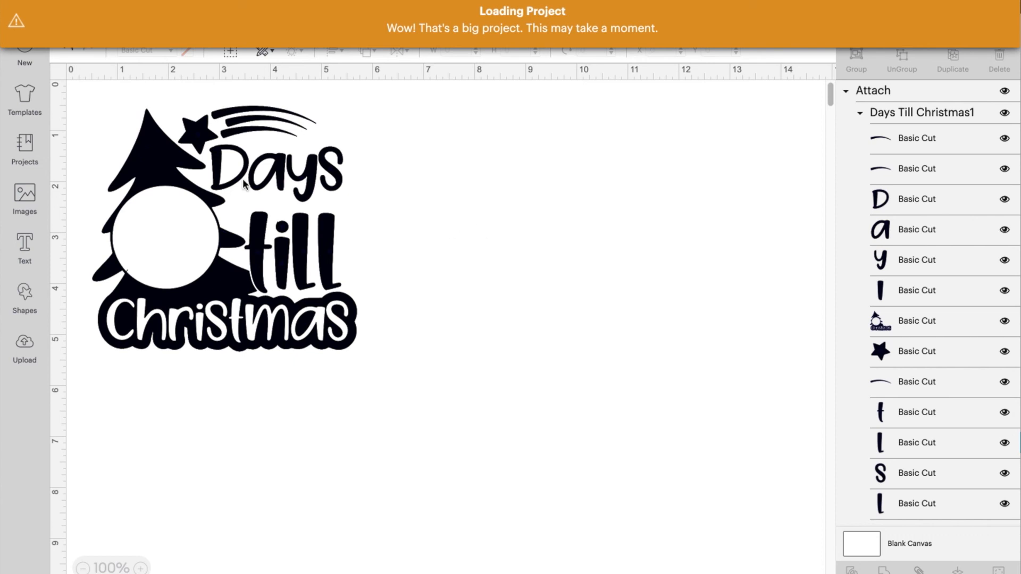
mouse_move(164, 153)
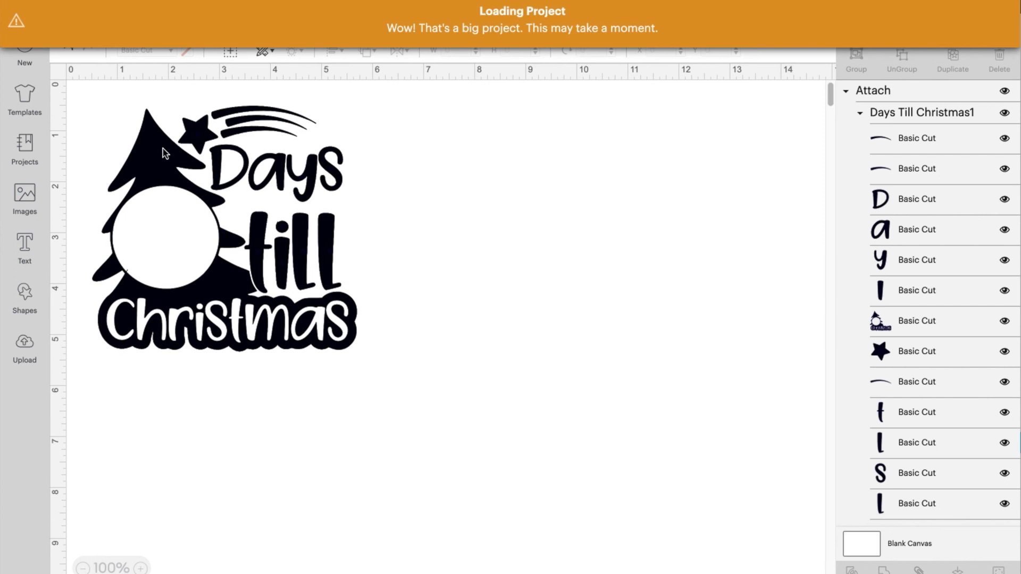